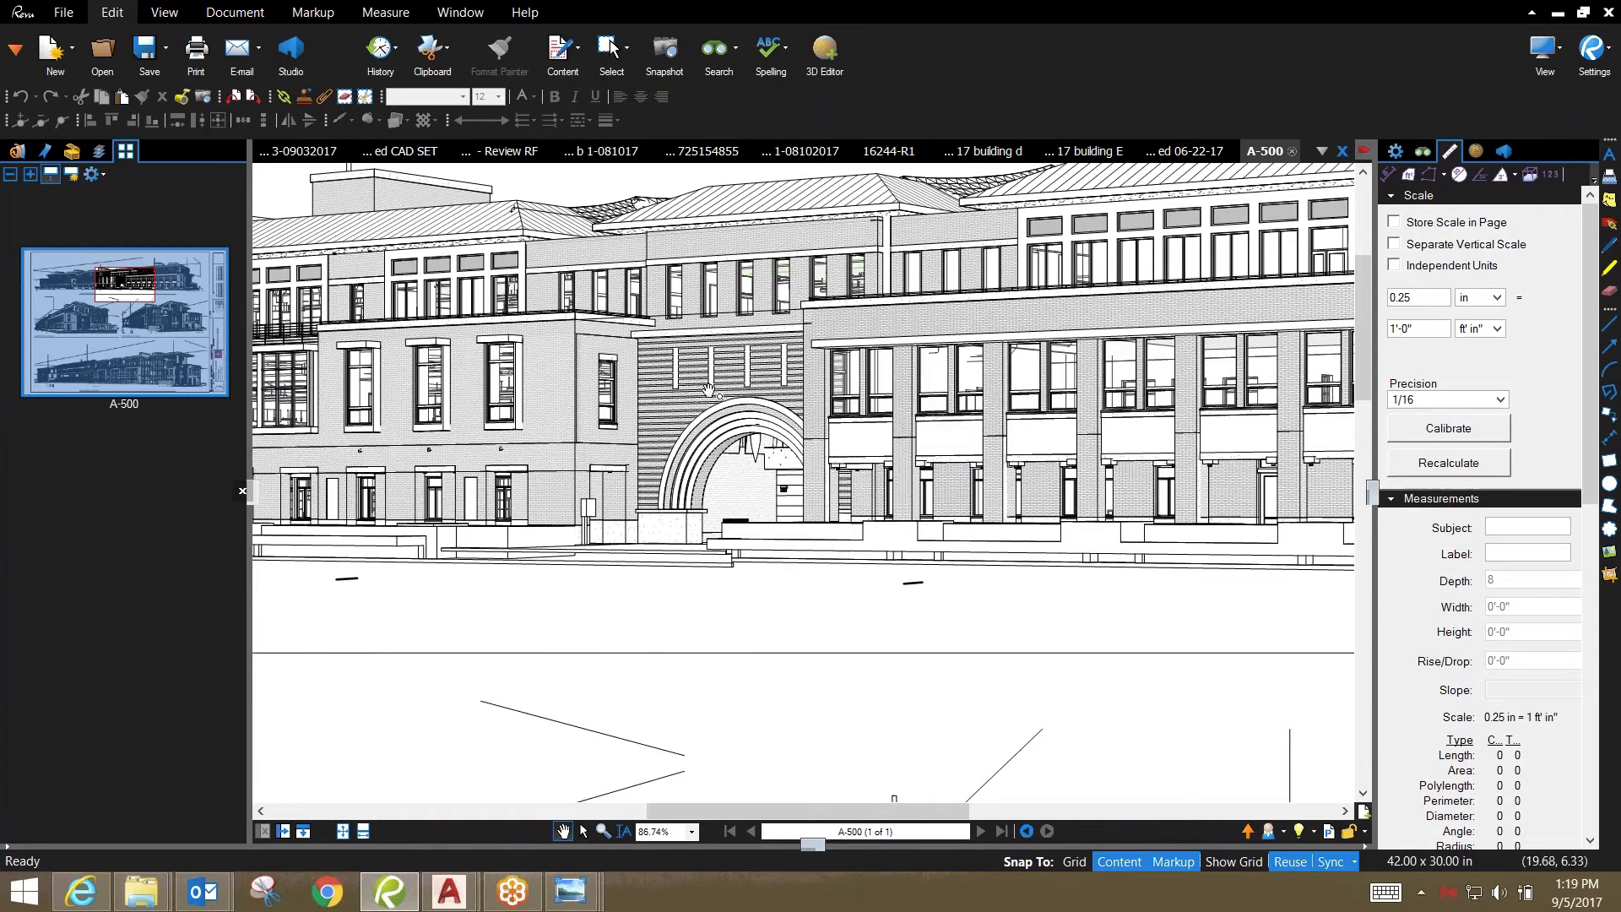
pyautogui.moveTo(726, 398)
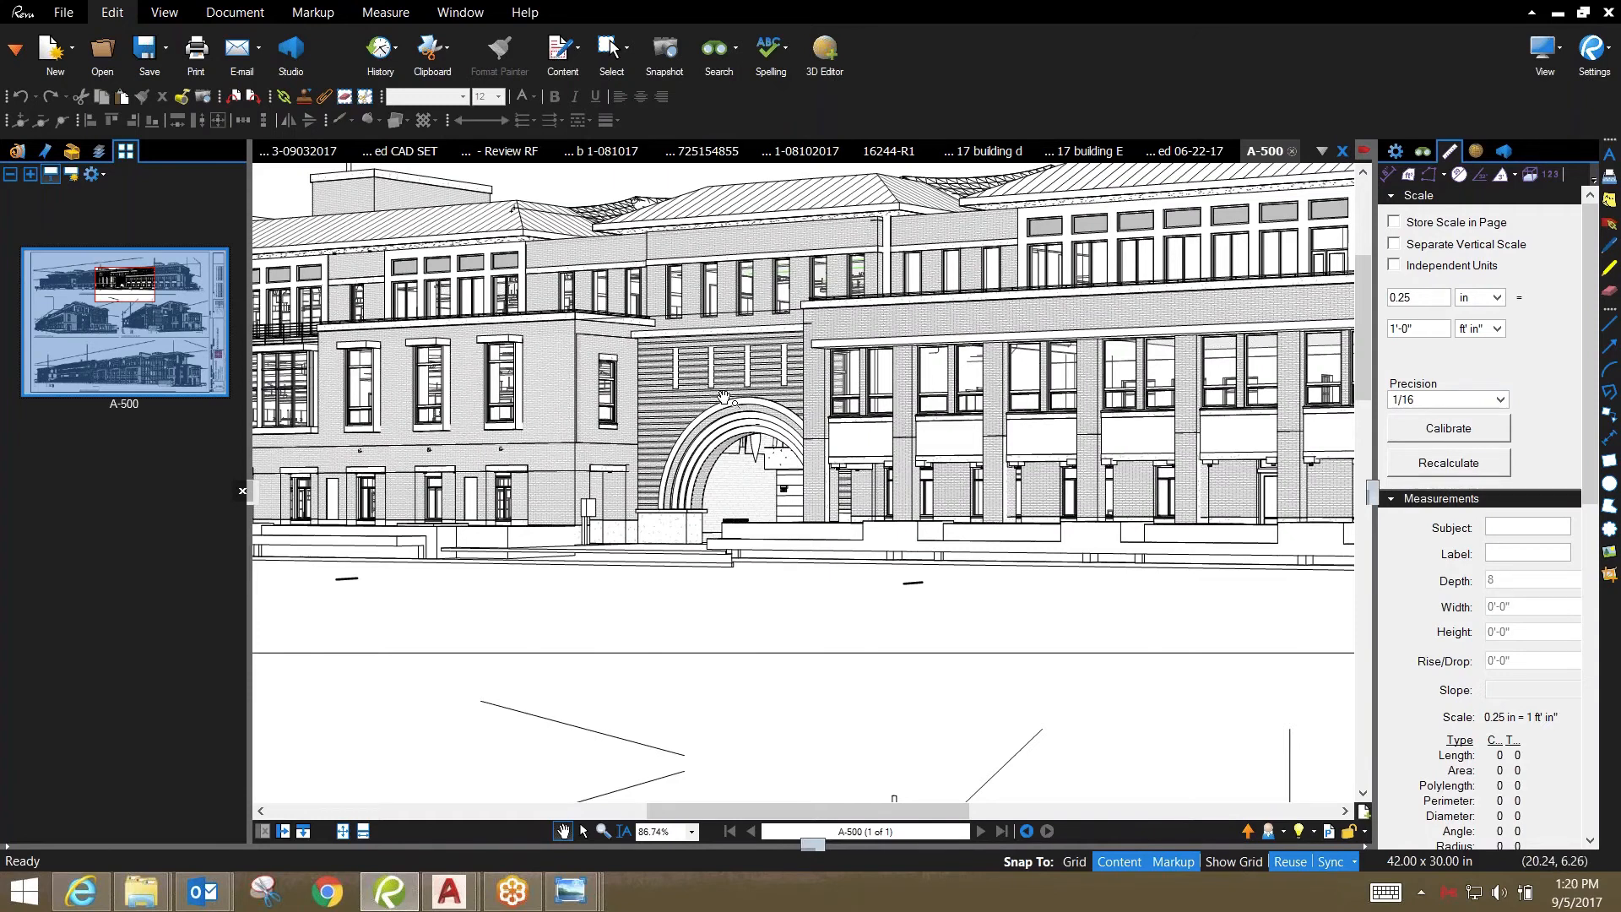
pyautogui.moveTo(720, 388)
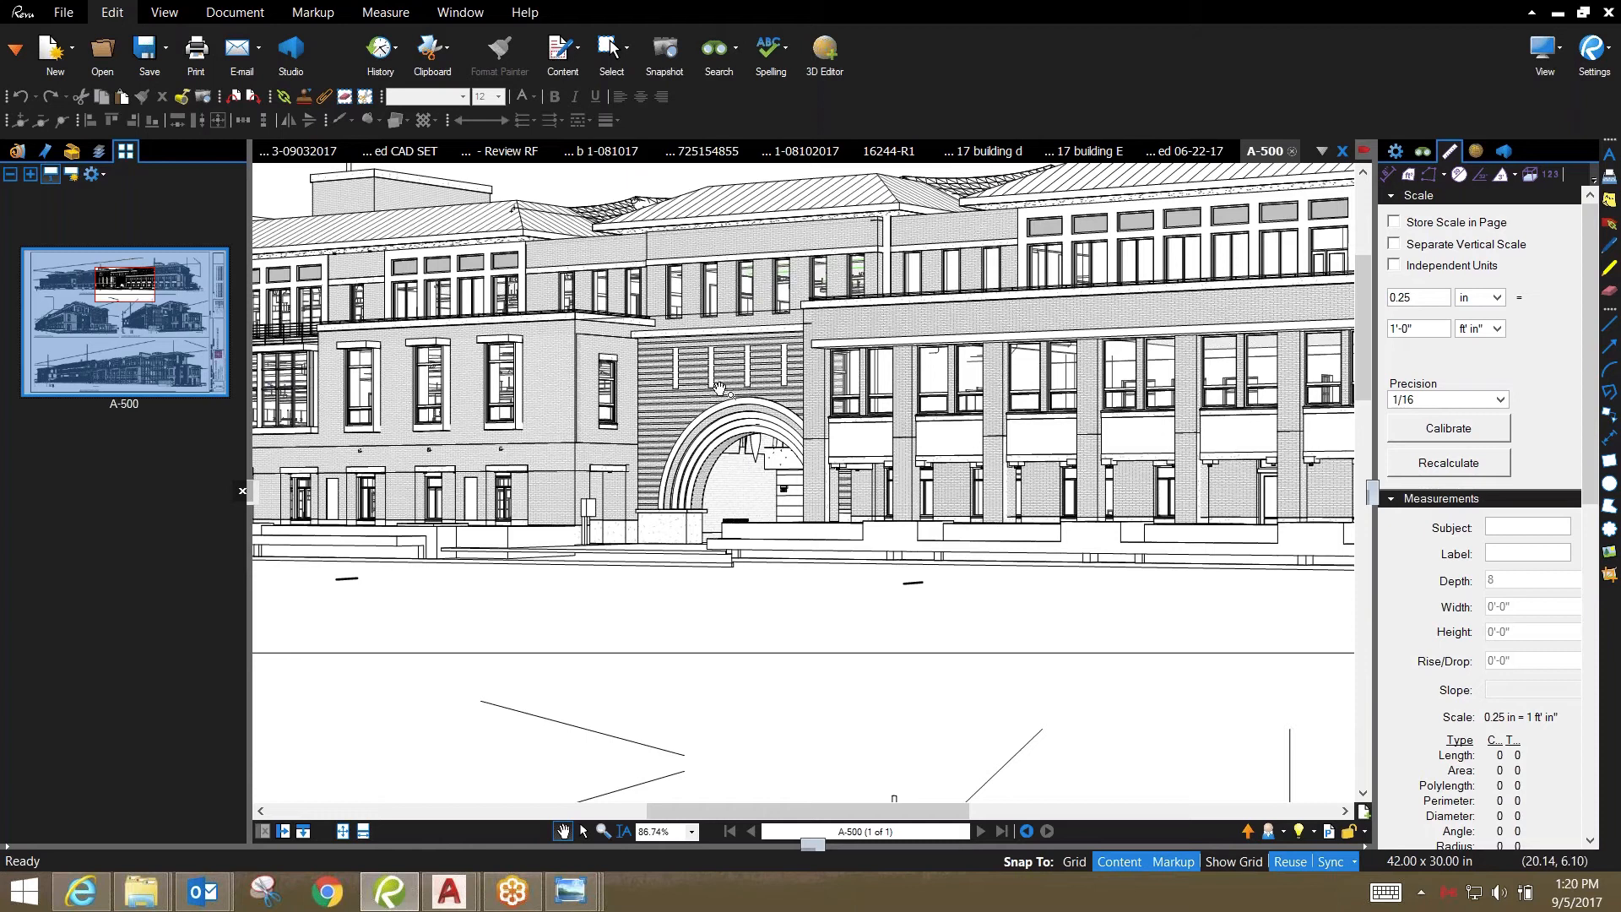
pyautogui.moveTo(753, 443)
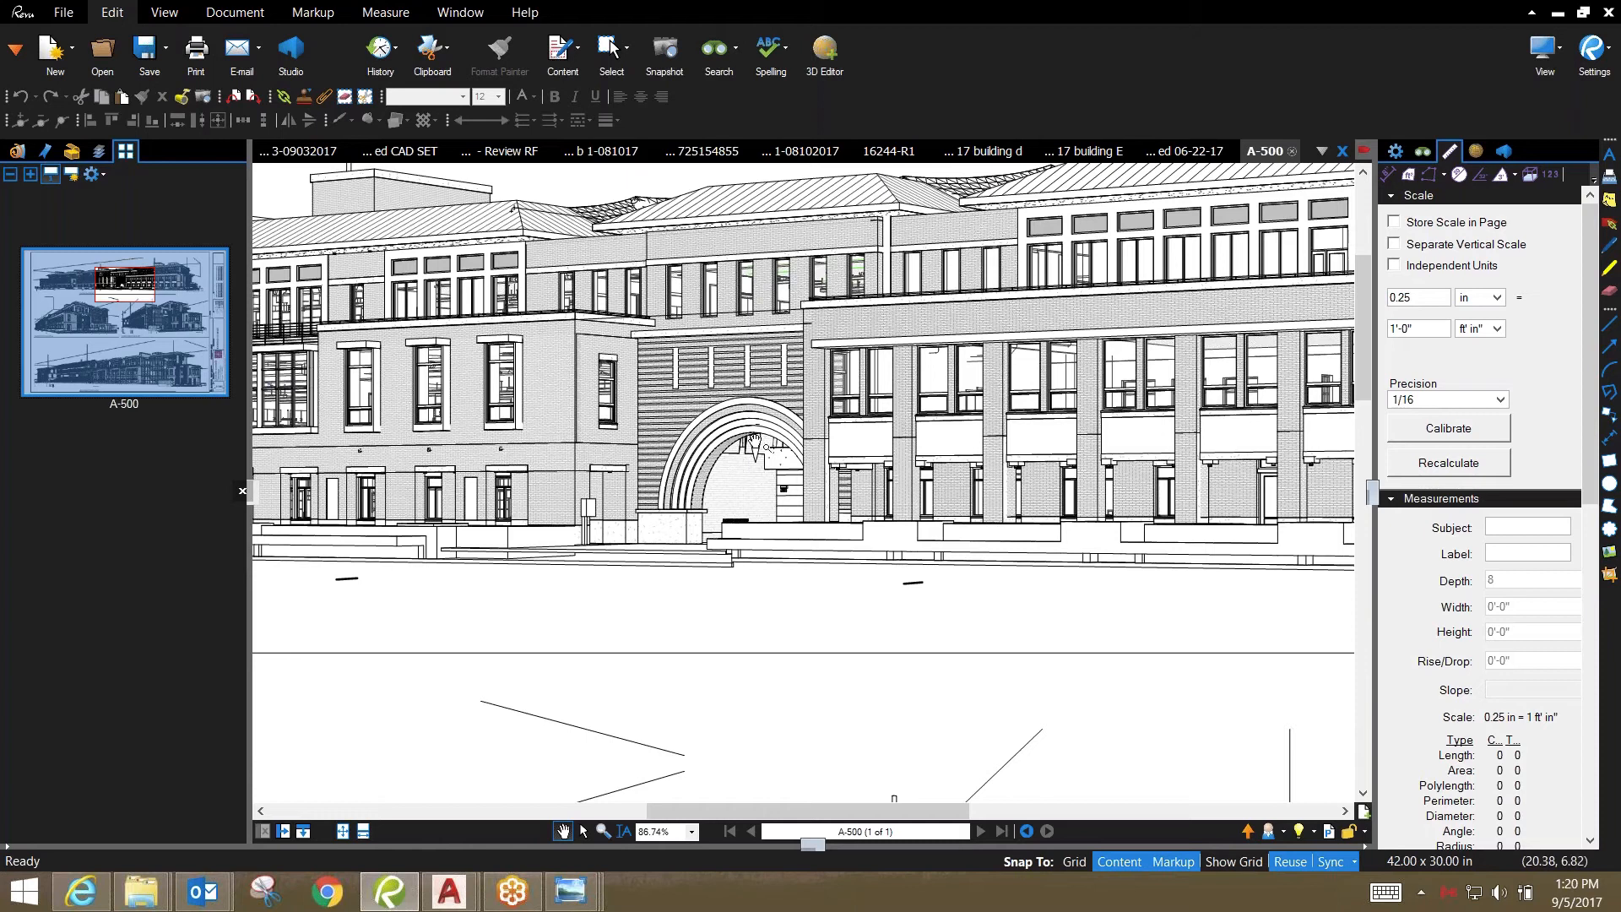
pyautogui.moveTo(757, 435)
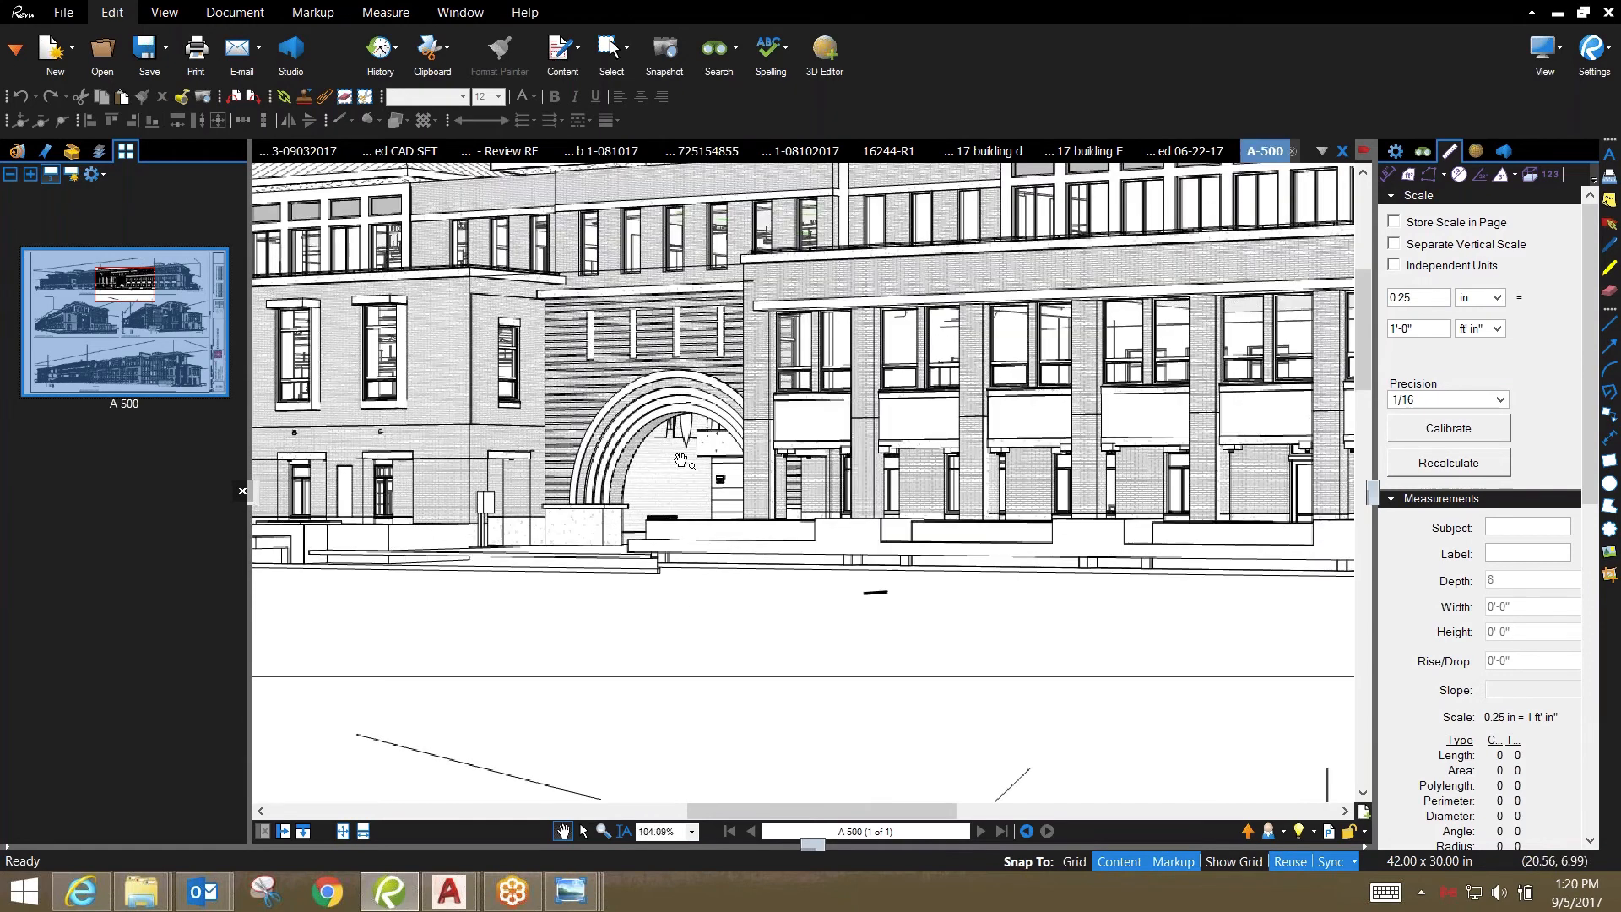
# Scroll the Thumbnails panel and bring up sheet 14433-3.2, the East Arch Elevation
pyautogui.scroll(-3)
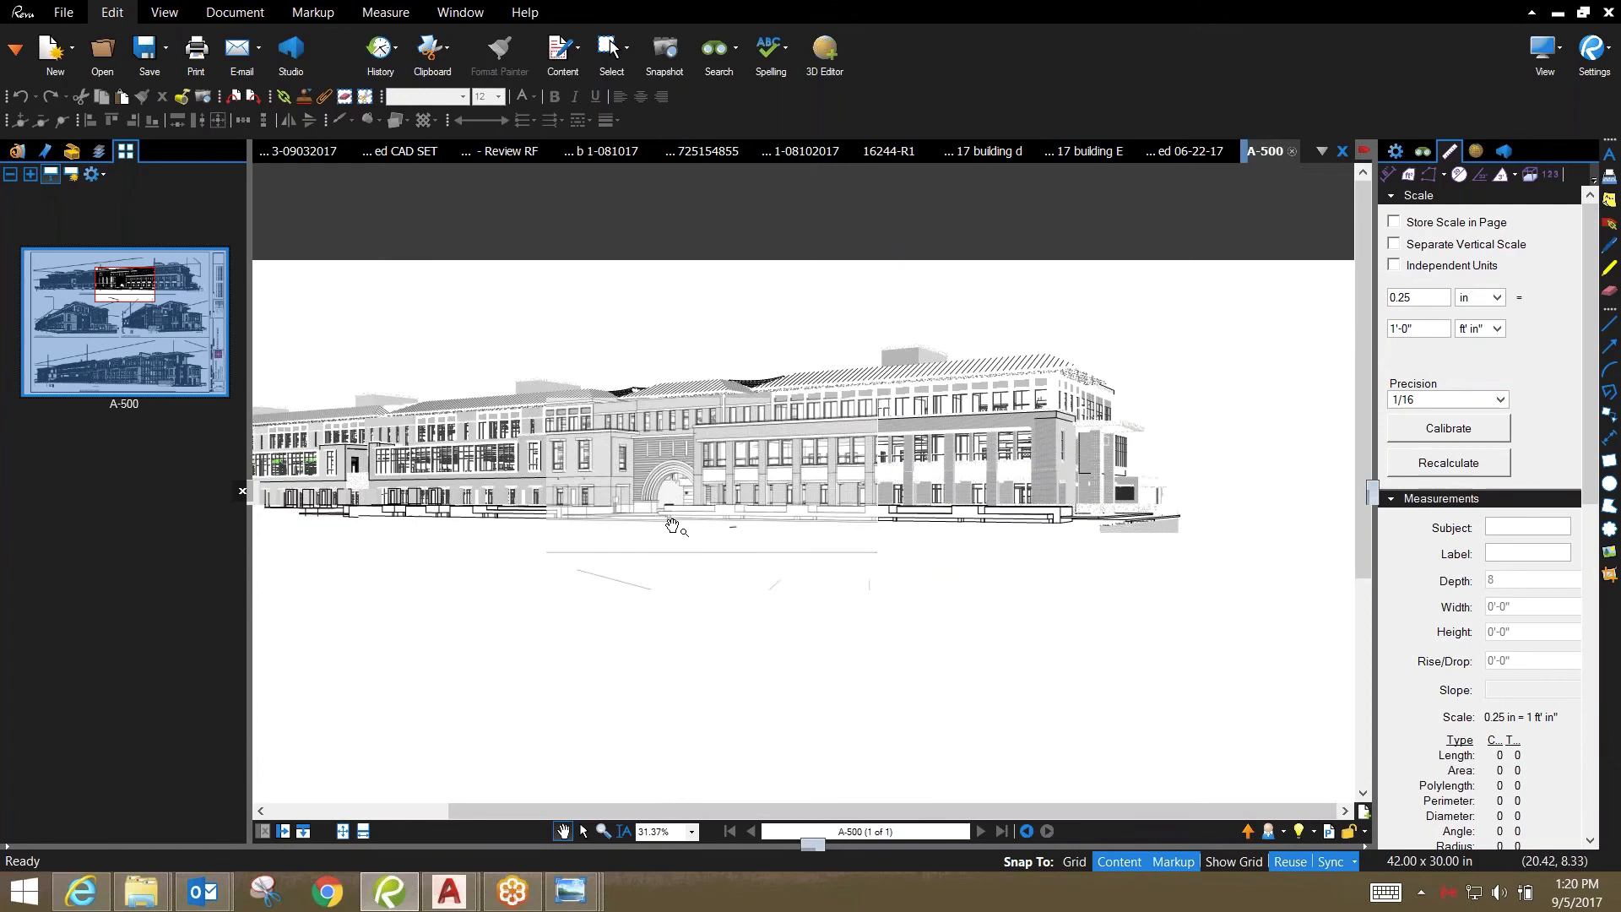
pyautogui.scroll(-3)
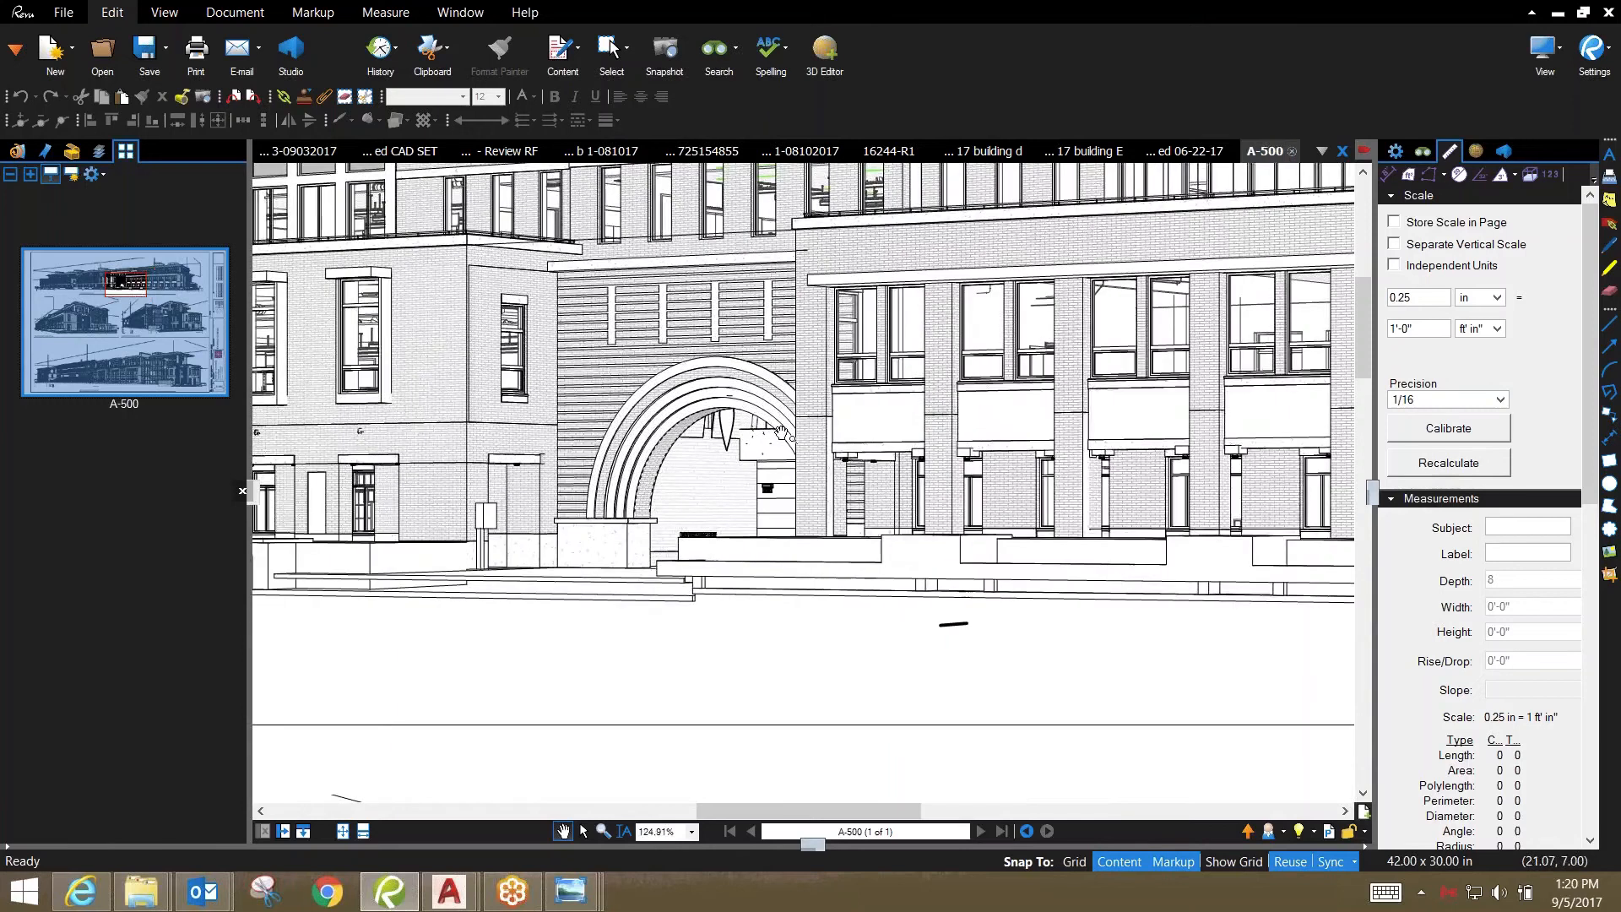
pyautogui.moveTo(780, 429); pyautogui.dragTo(807, 496)
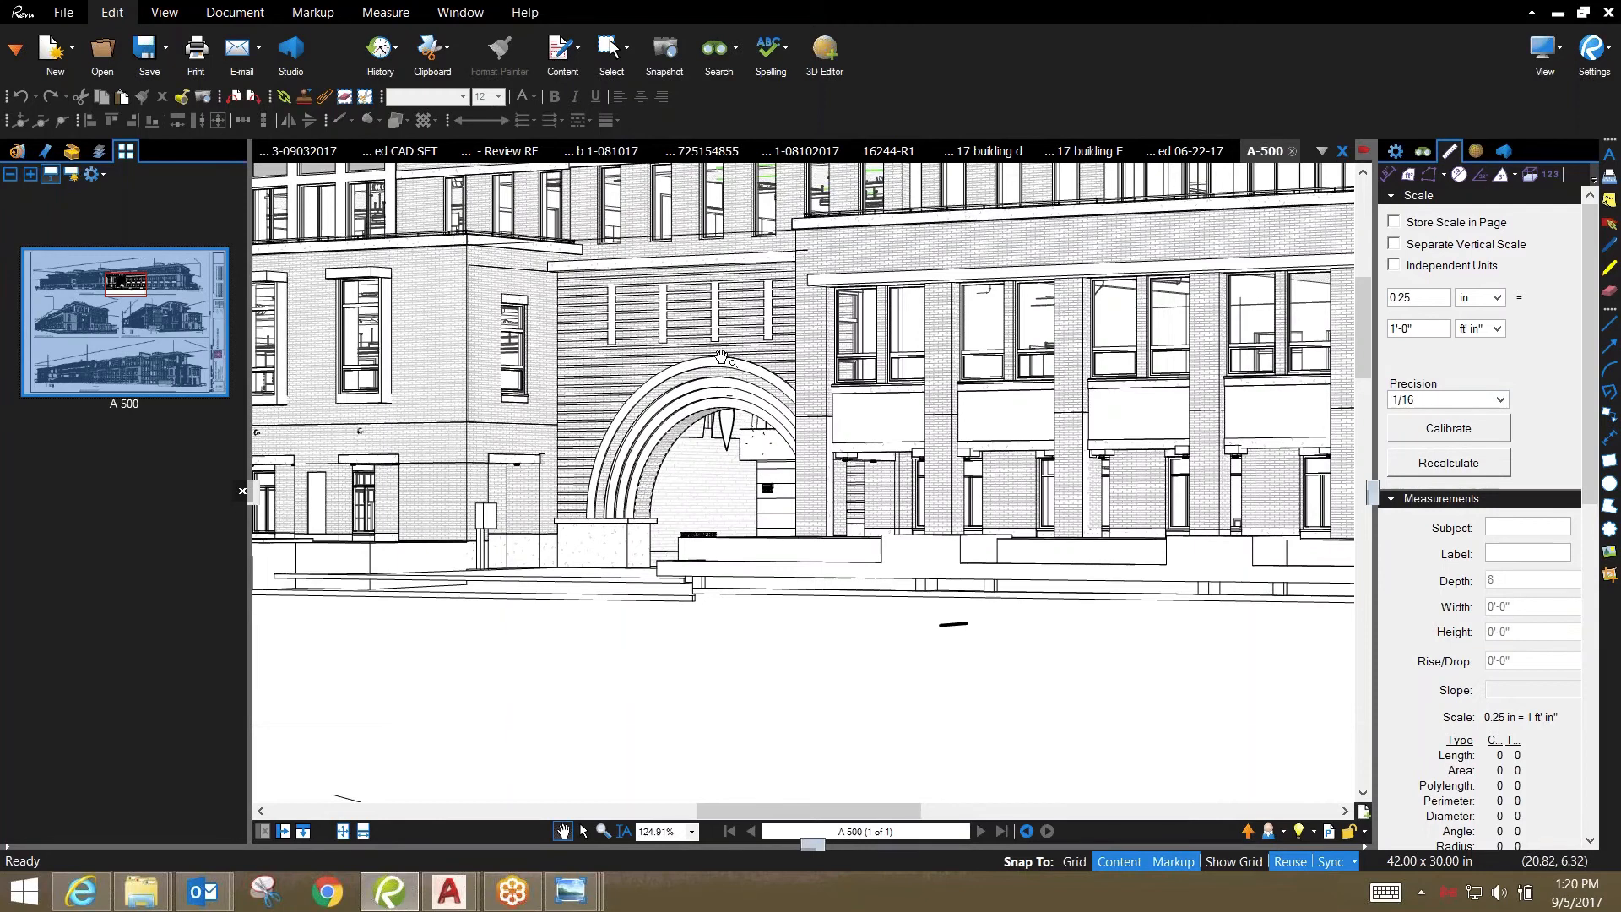
pyautogui.moveTo(603, 483)
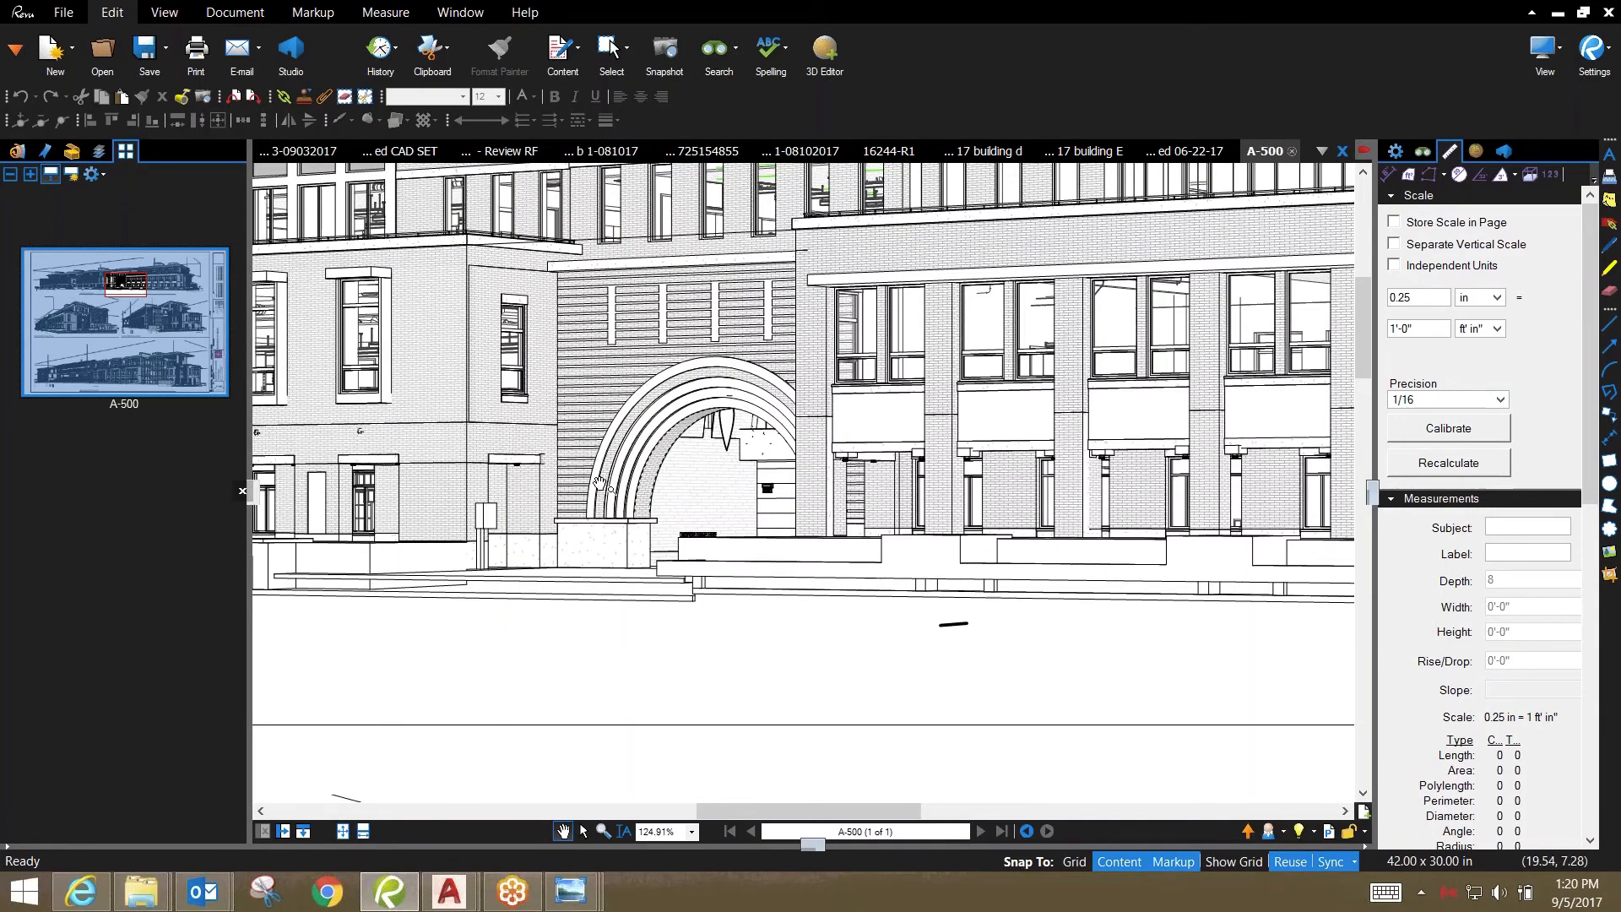
pyautogui.moveTo(576, 419)
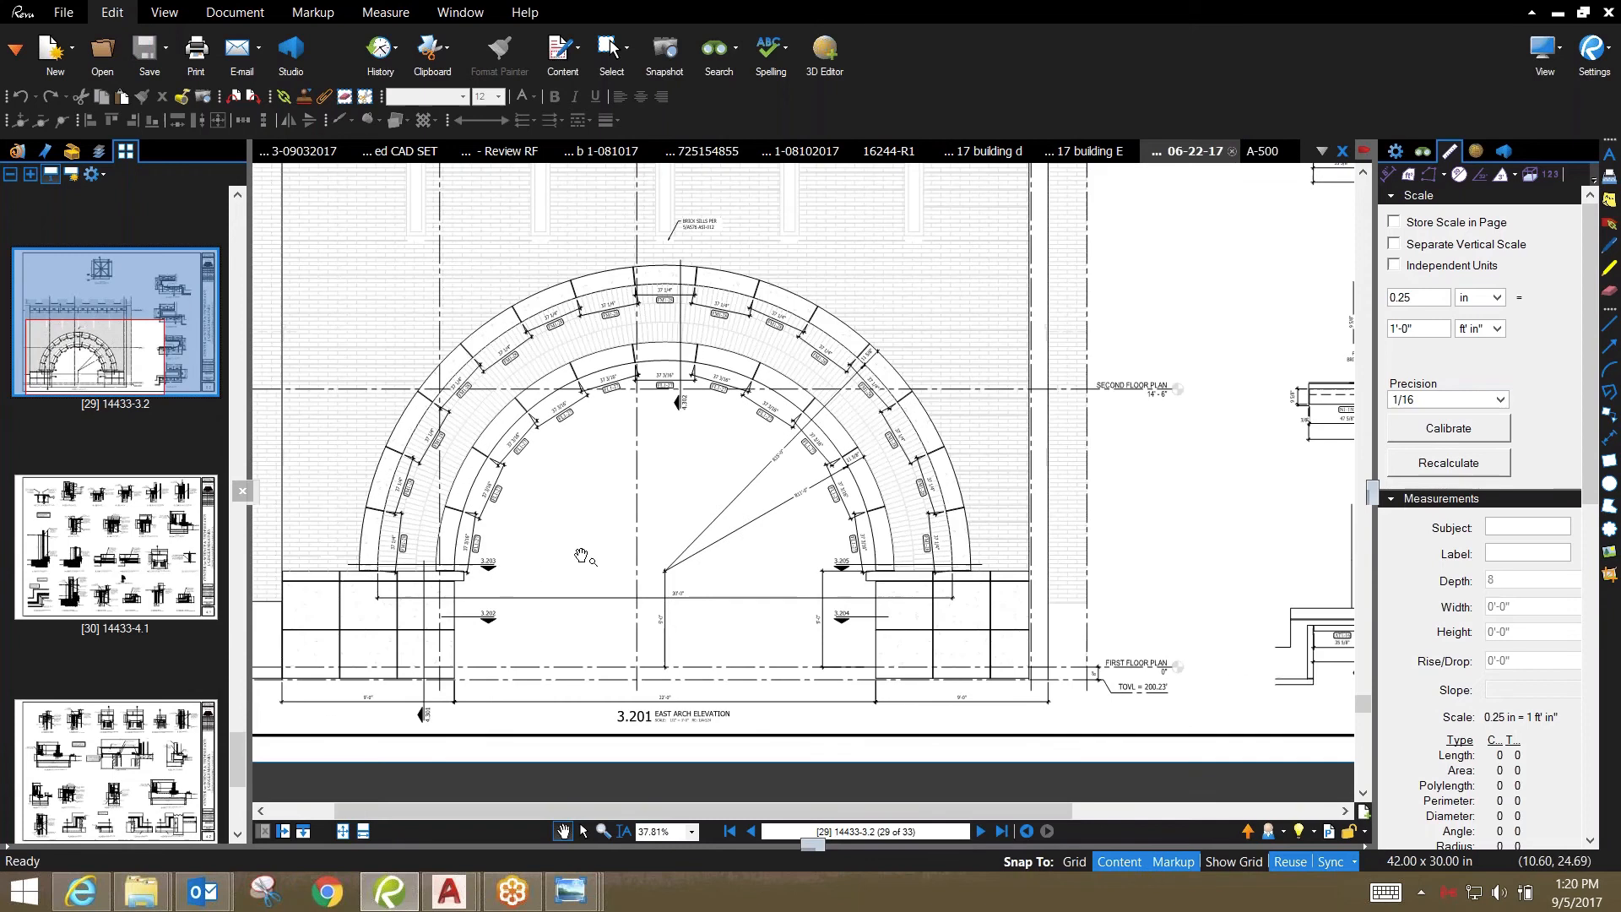
pyautogui.moveTo(833, 458)
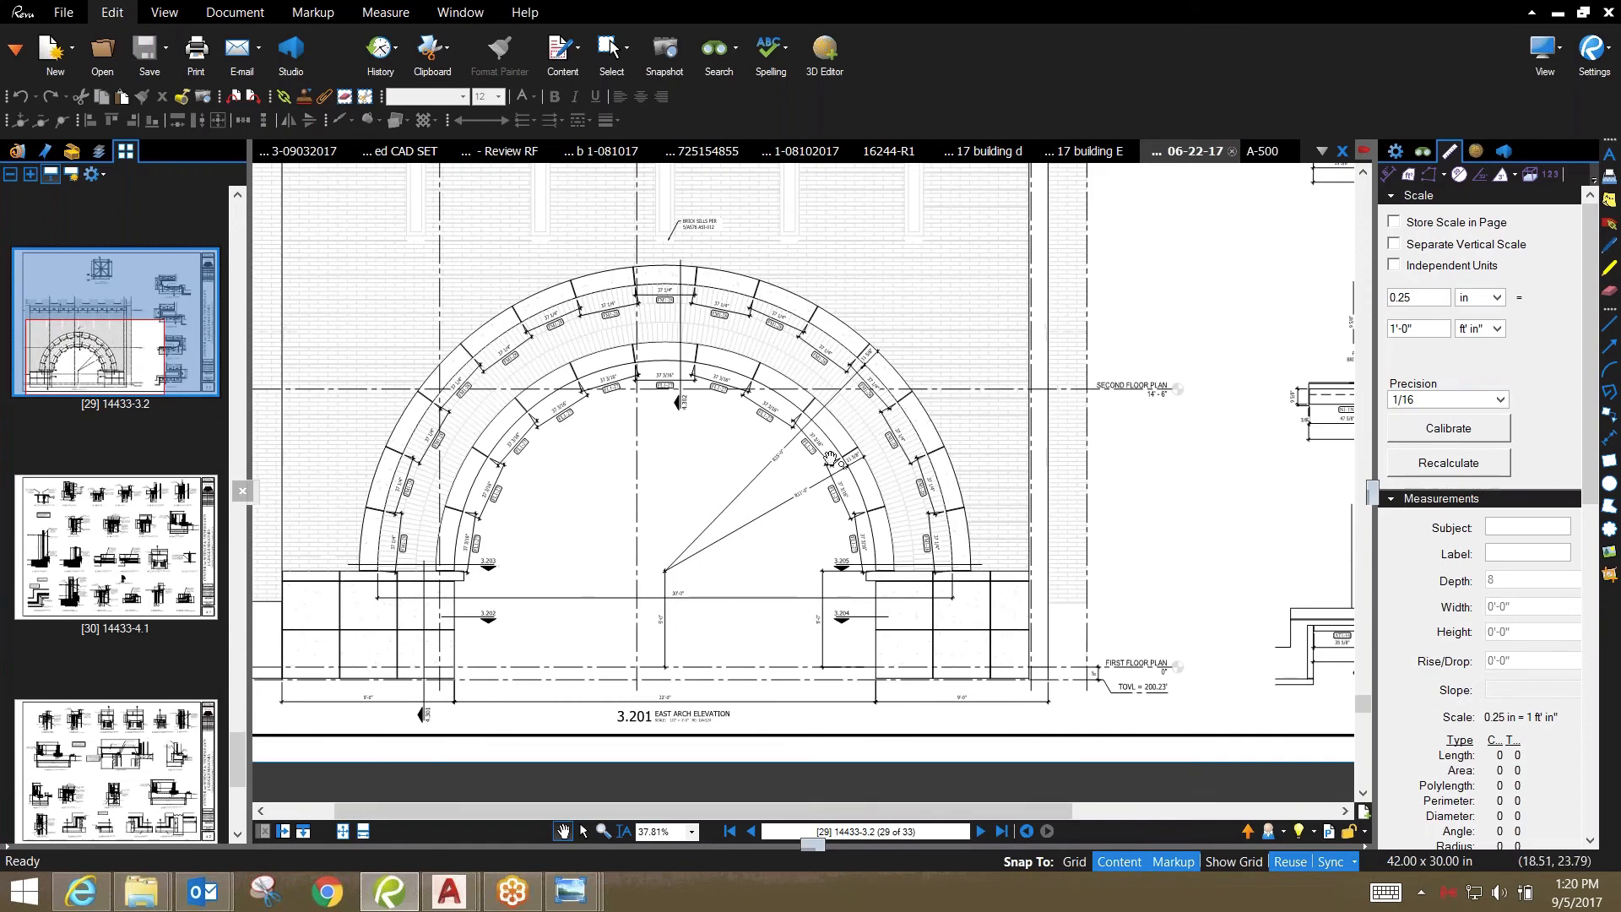
pyautogui.moveTo(844, 642)
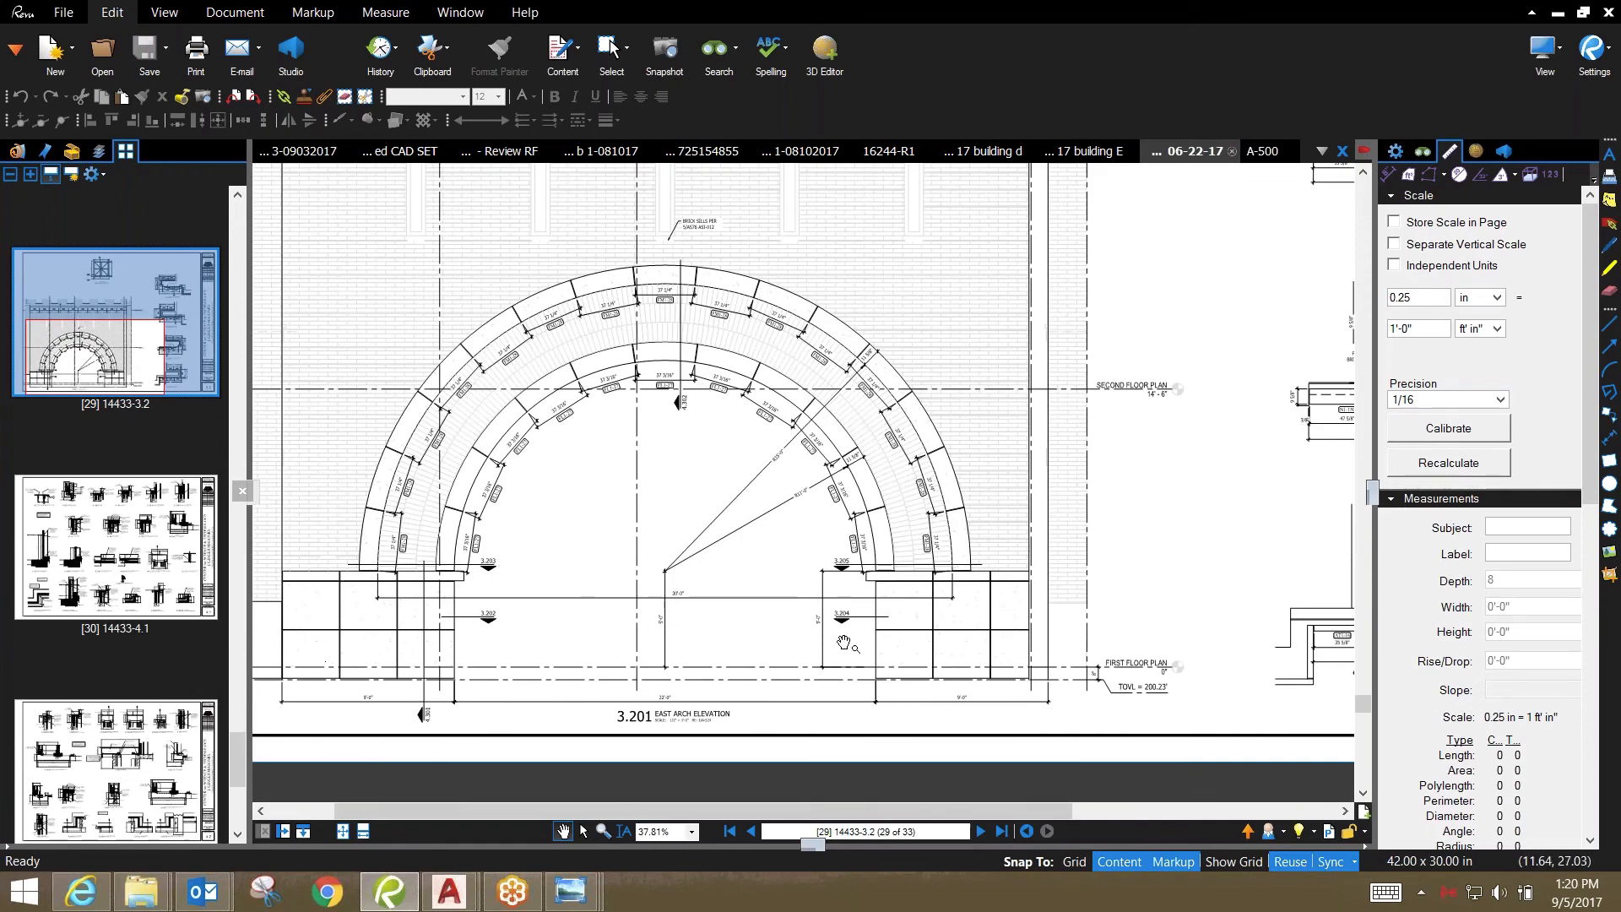
pyautogui.moveTo(773, 329)
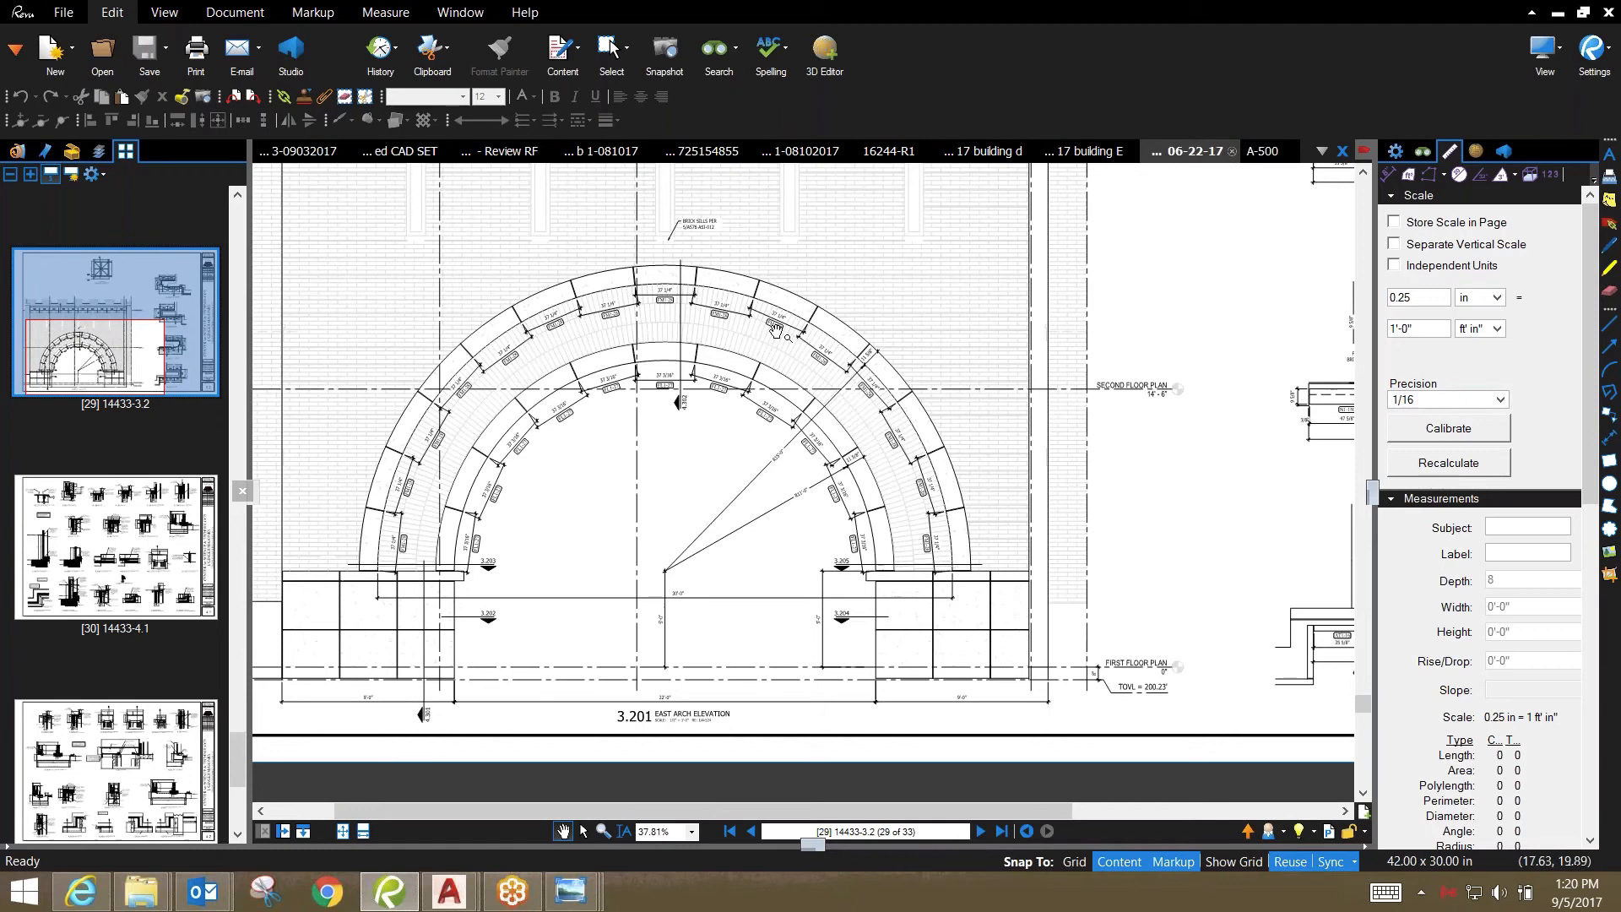
pyautogui.moveTo(657, 349)
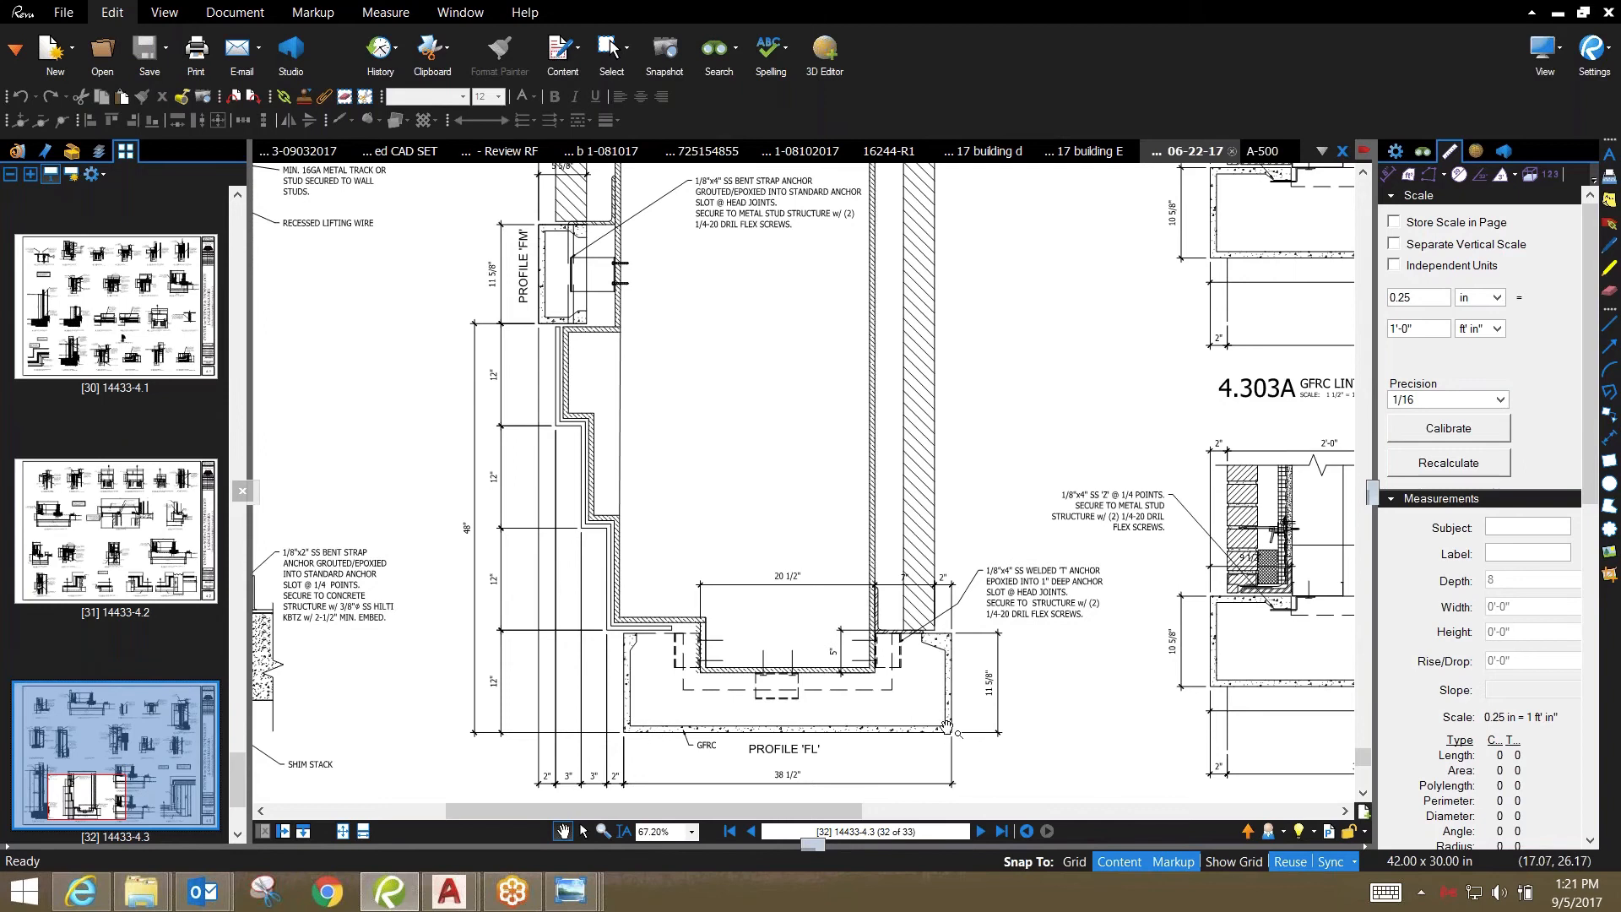
pyautogui.moveTo(638, 704)
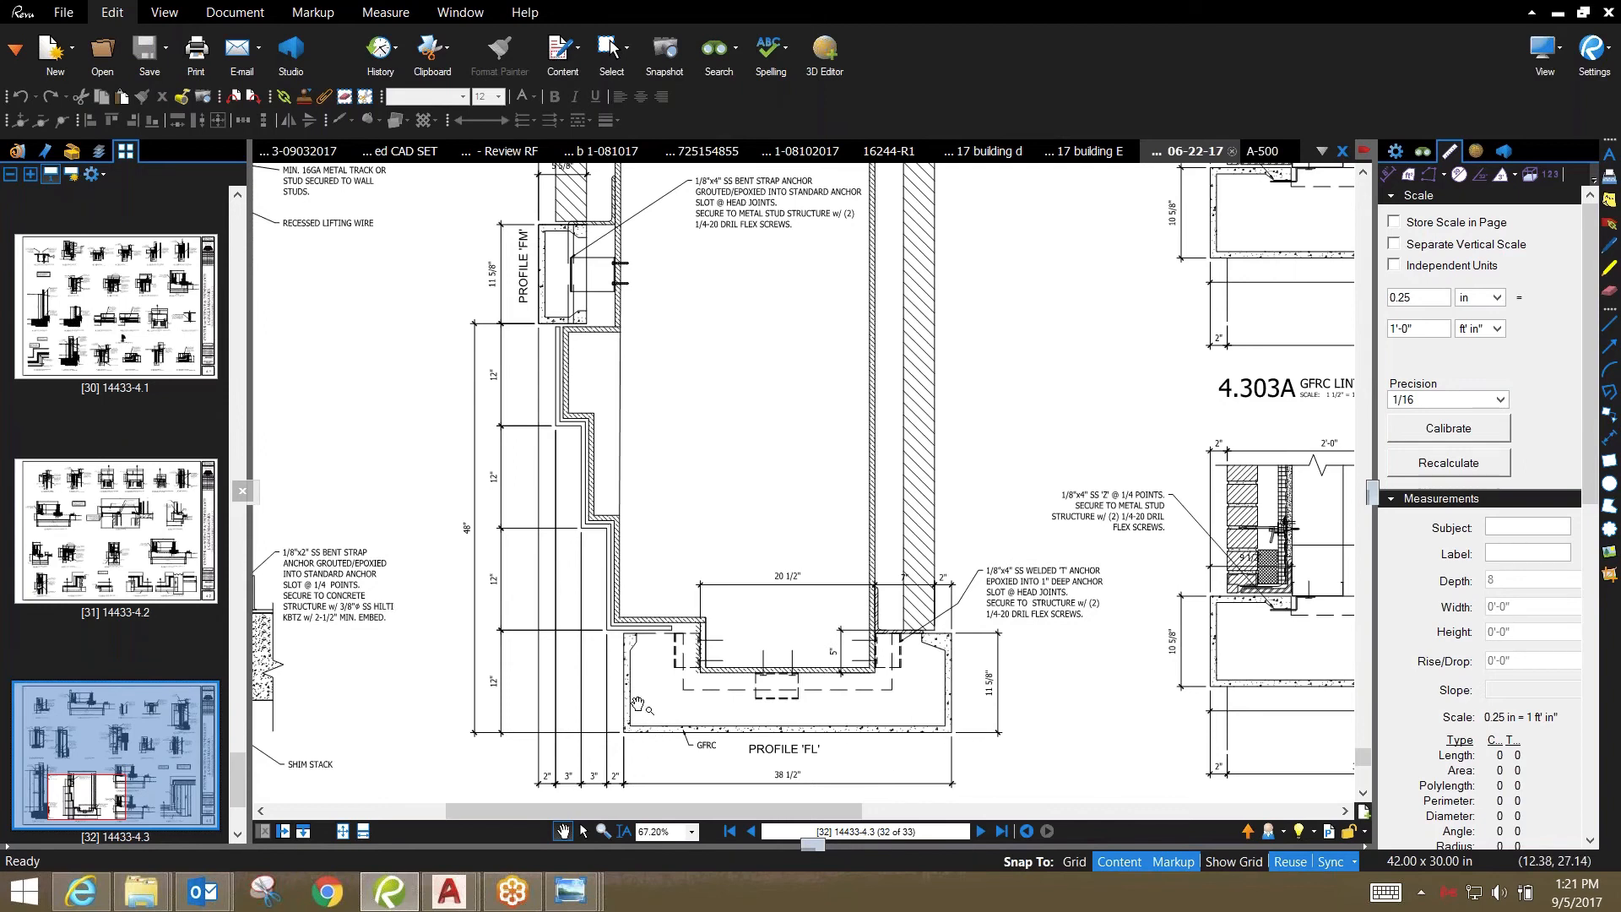
pyautogui.moveTo(923, 719)
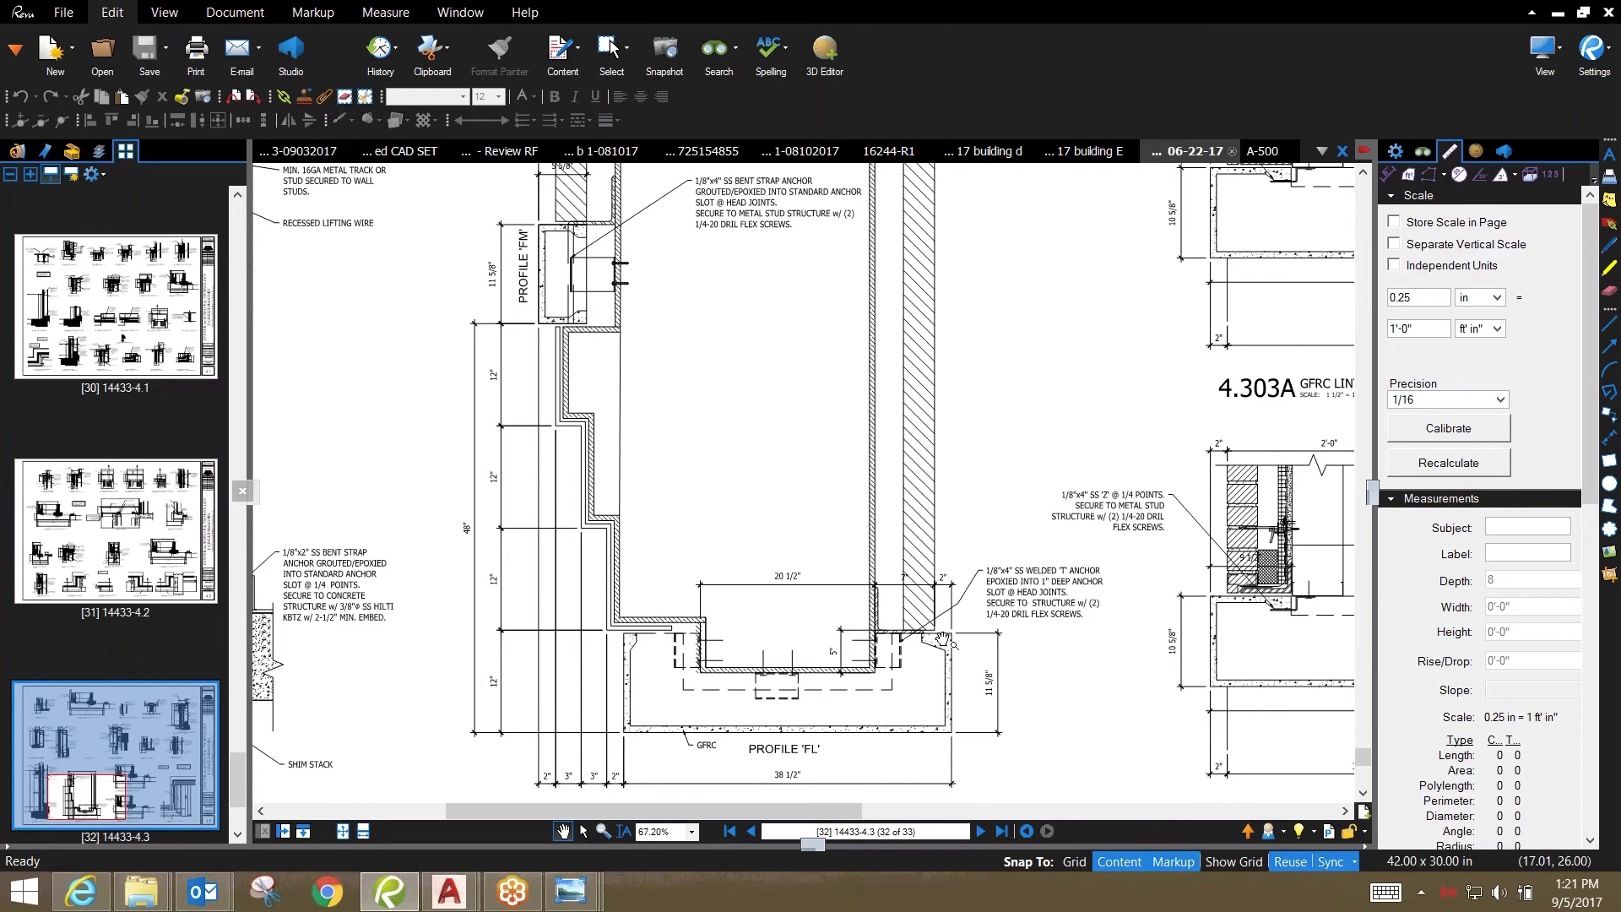
pyautogui.moveTo(980, 679)
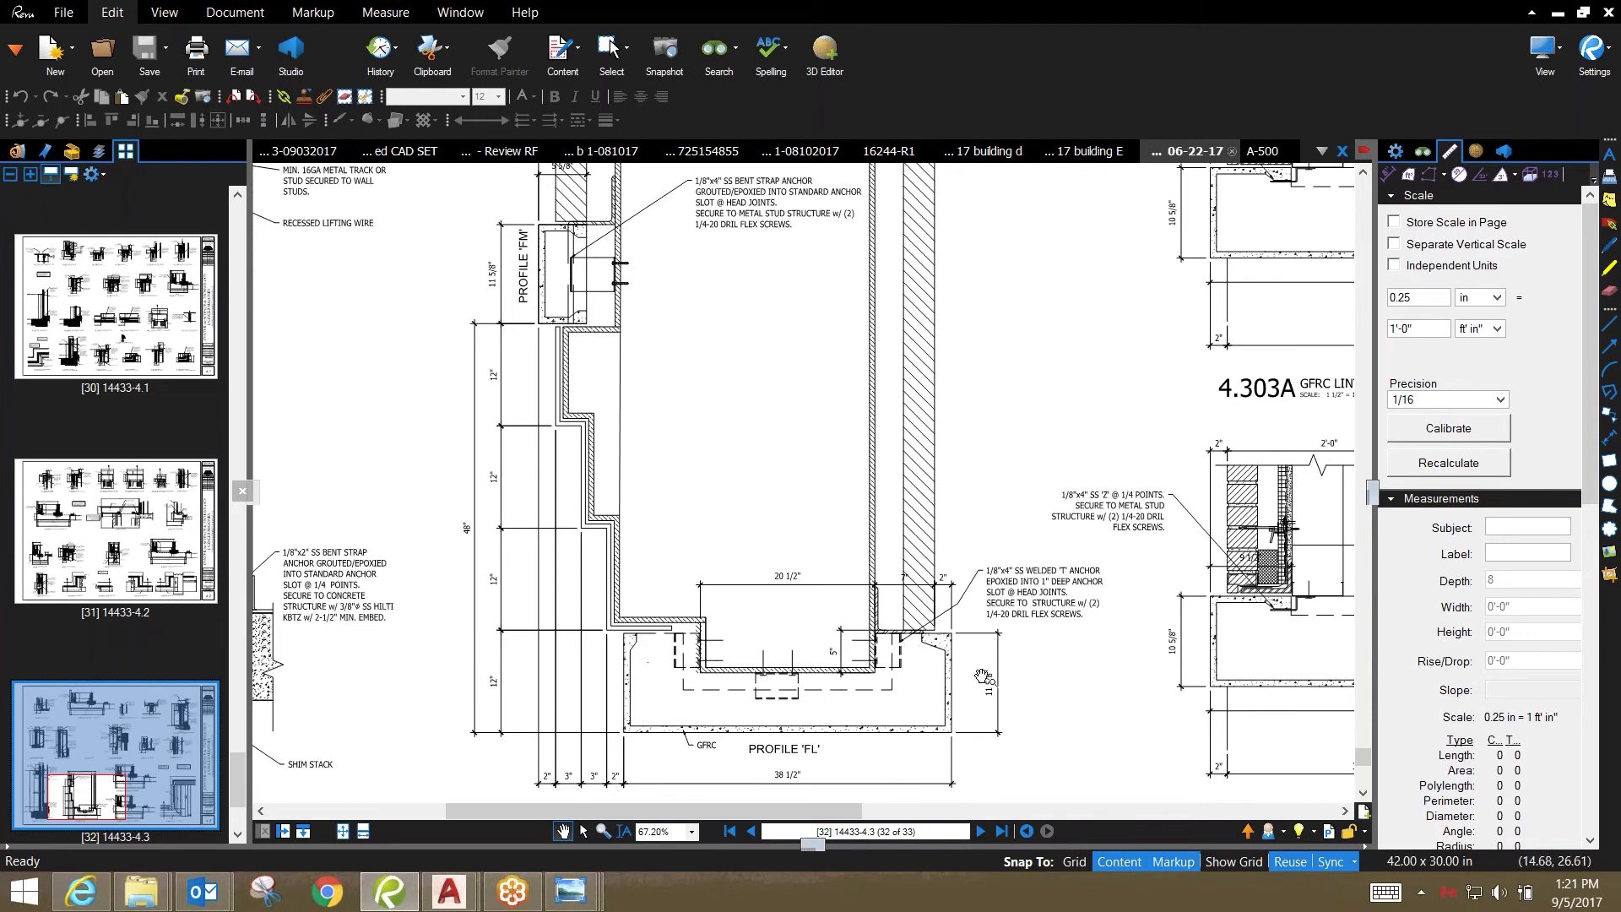
pyautogui.moveTo(628, 688)
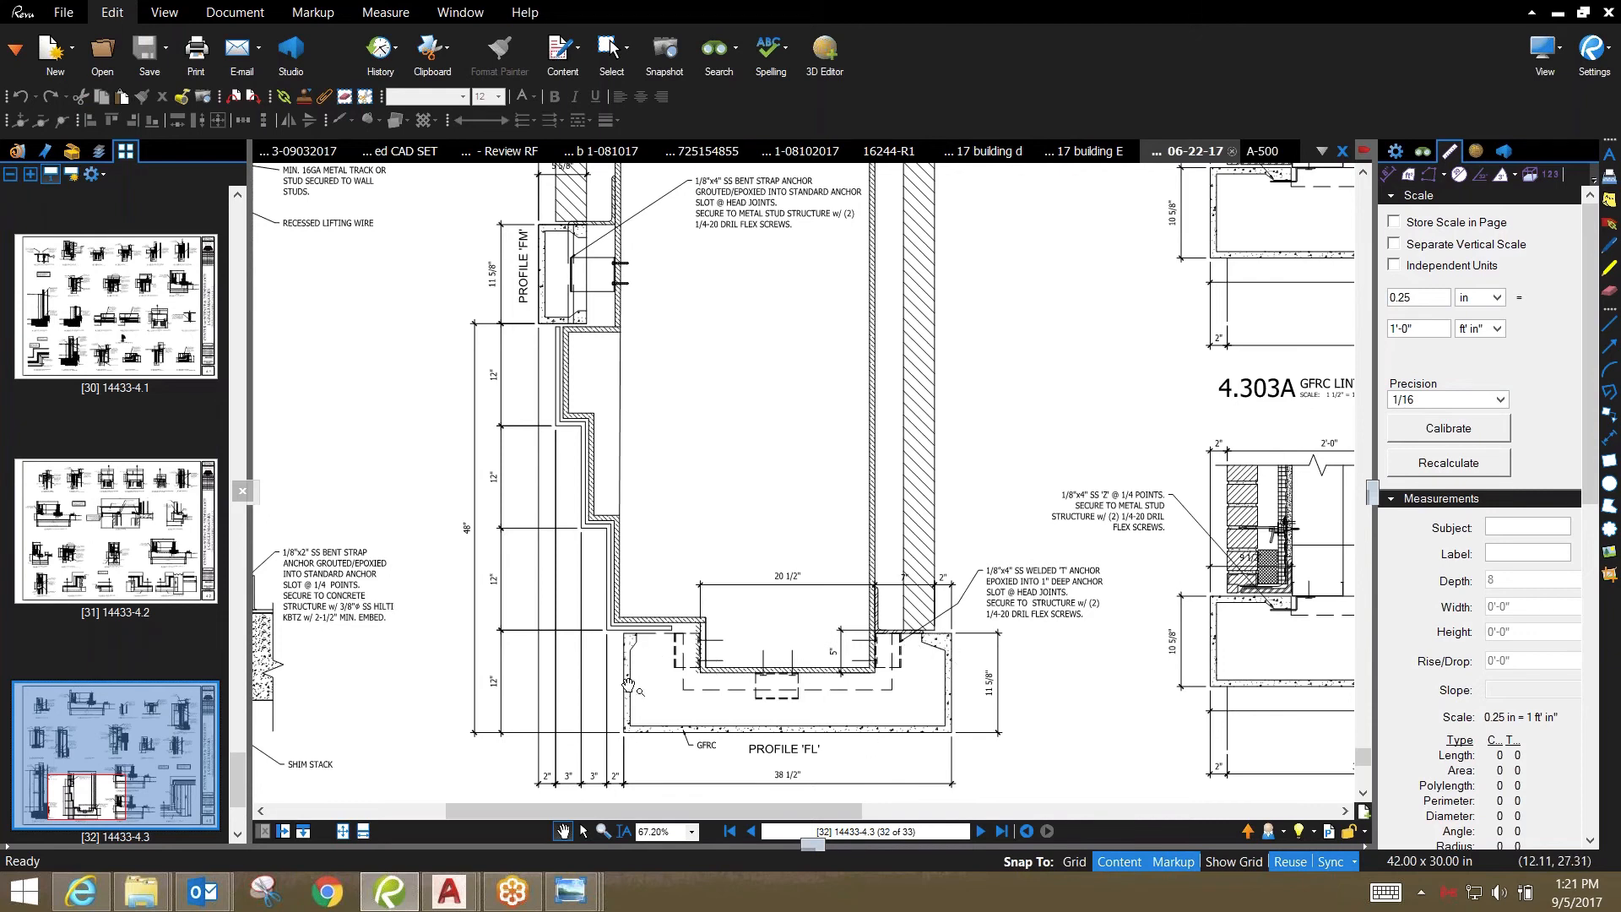
pyautogui.moveTo(642, 721)
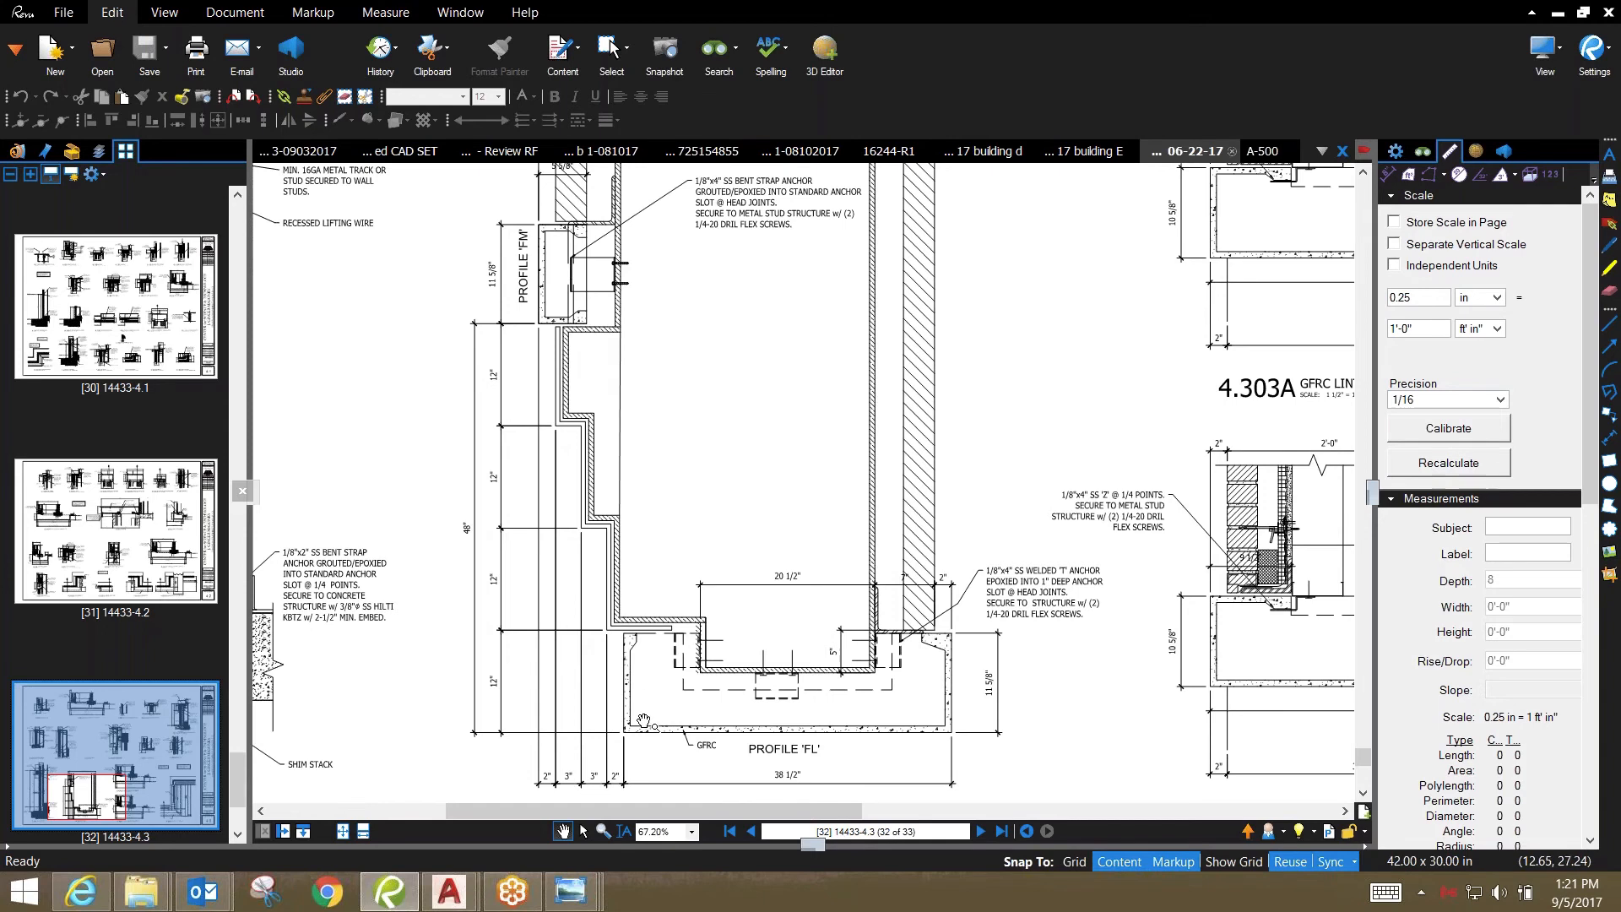
pyautogui.moveTo(780, 721)
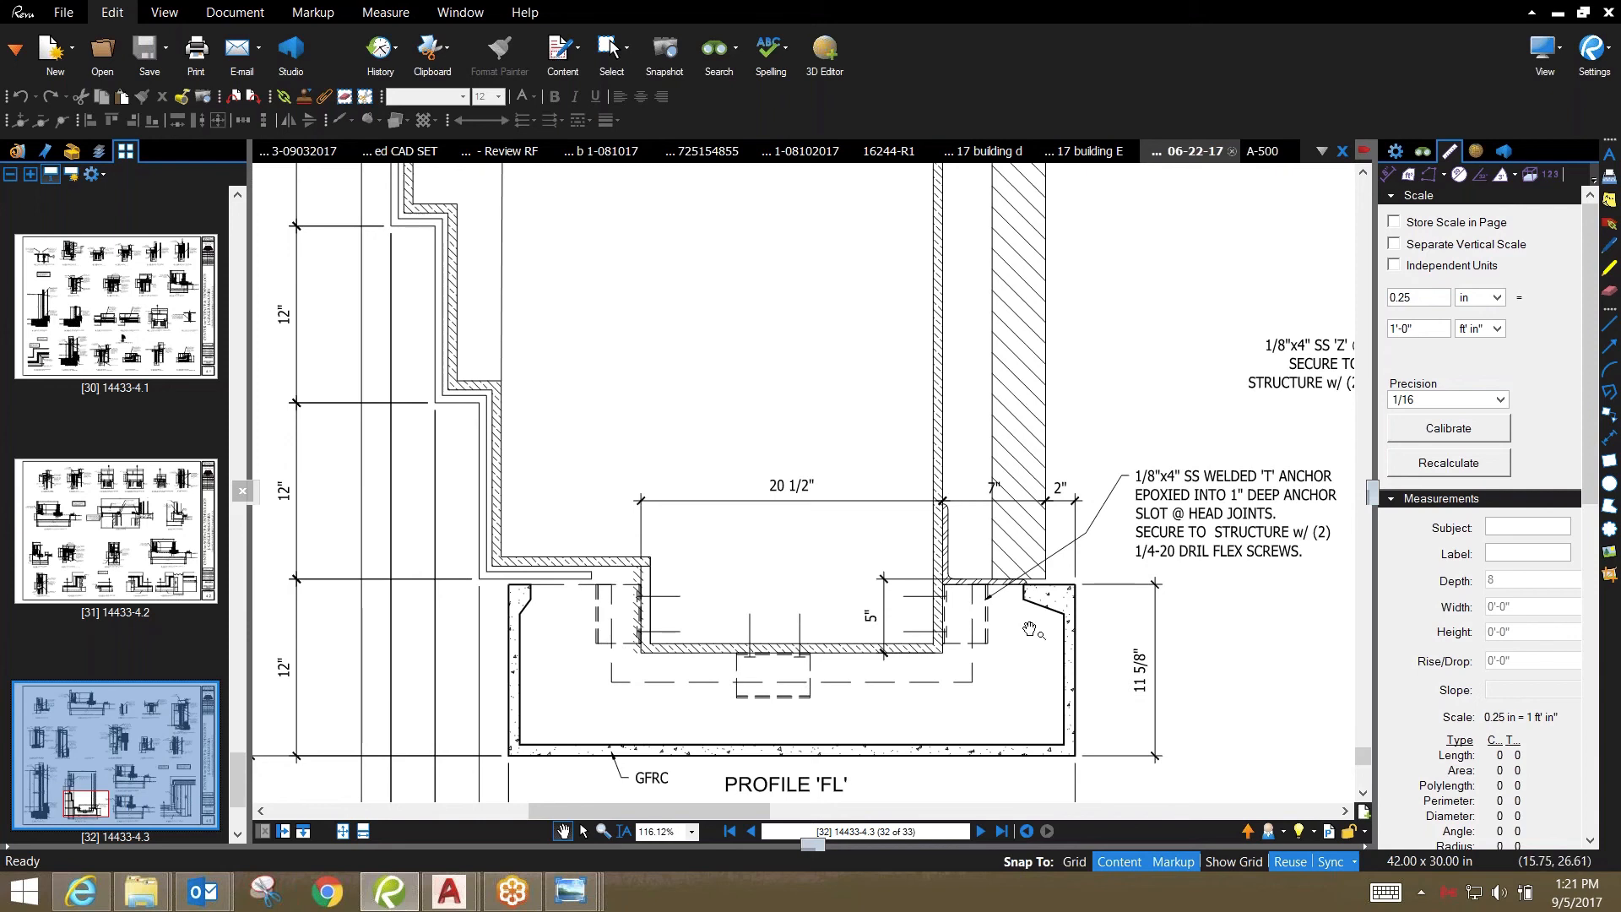
pyautogui.moveTo(886, 608)
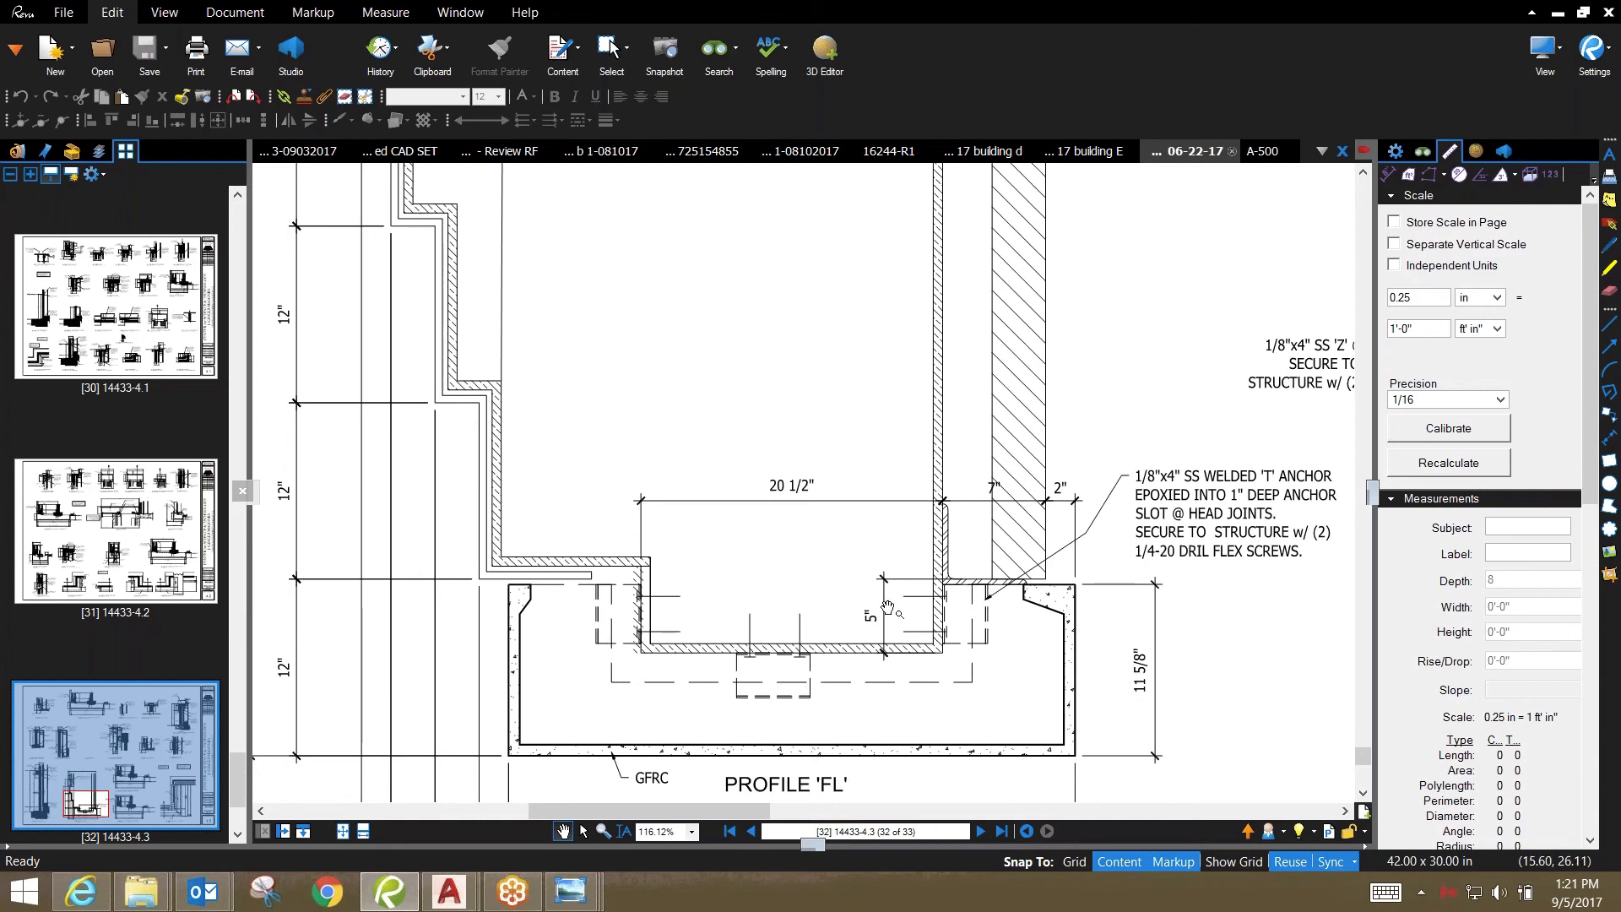
pyautogui.moveTo(784, 697)
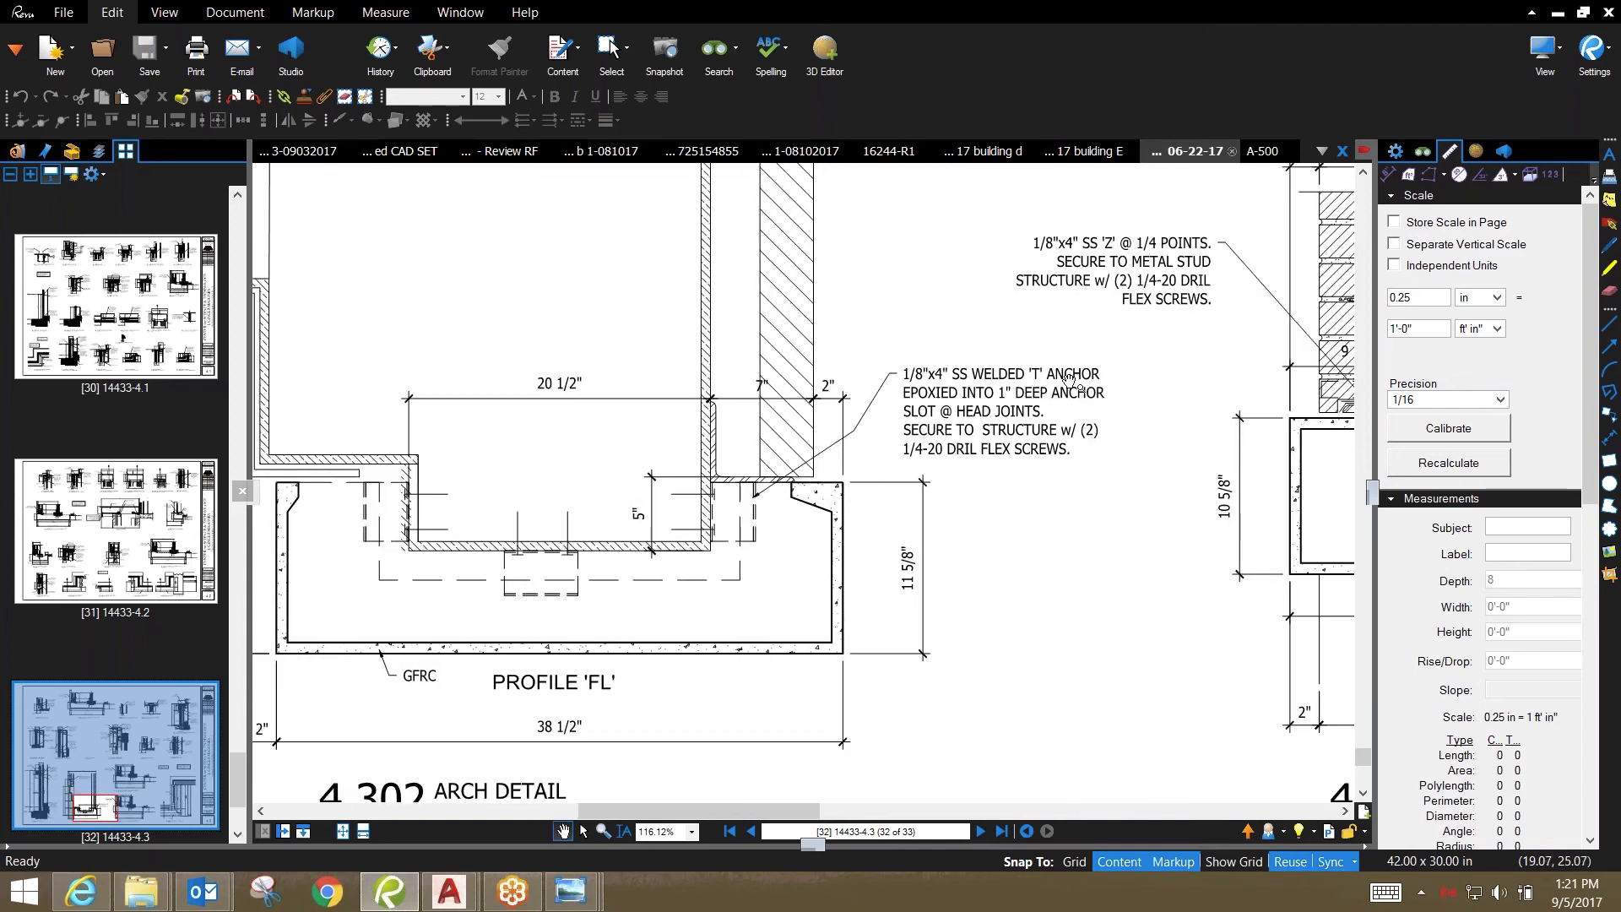
pyautogui.moveTo(893, 410)
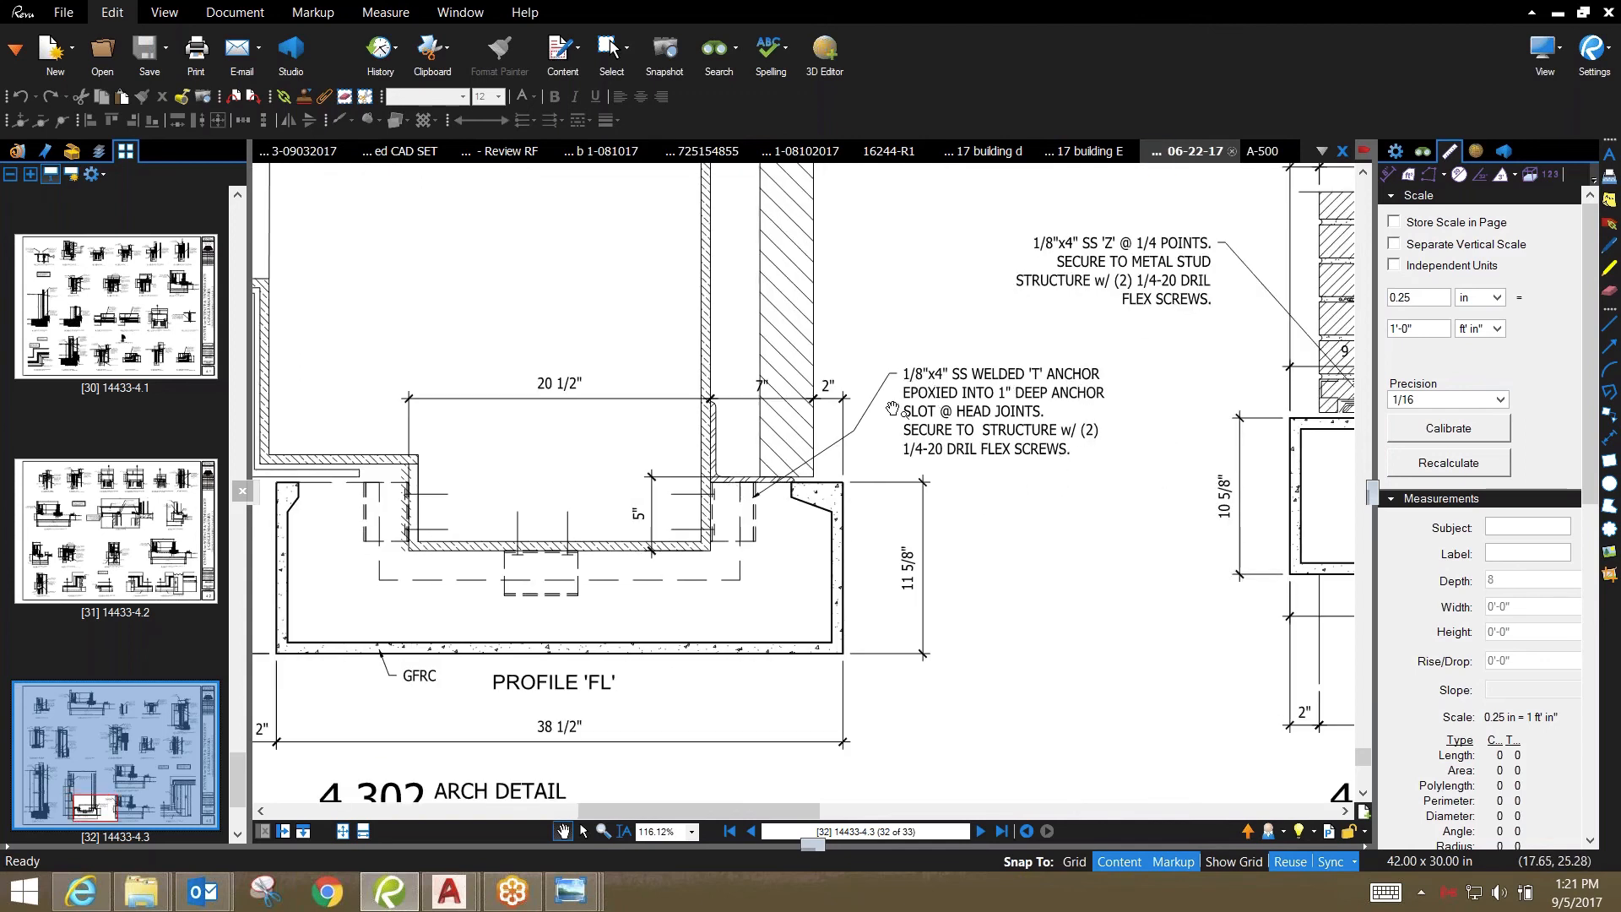
pyautogui.moveTo(945, 392)
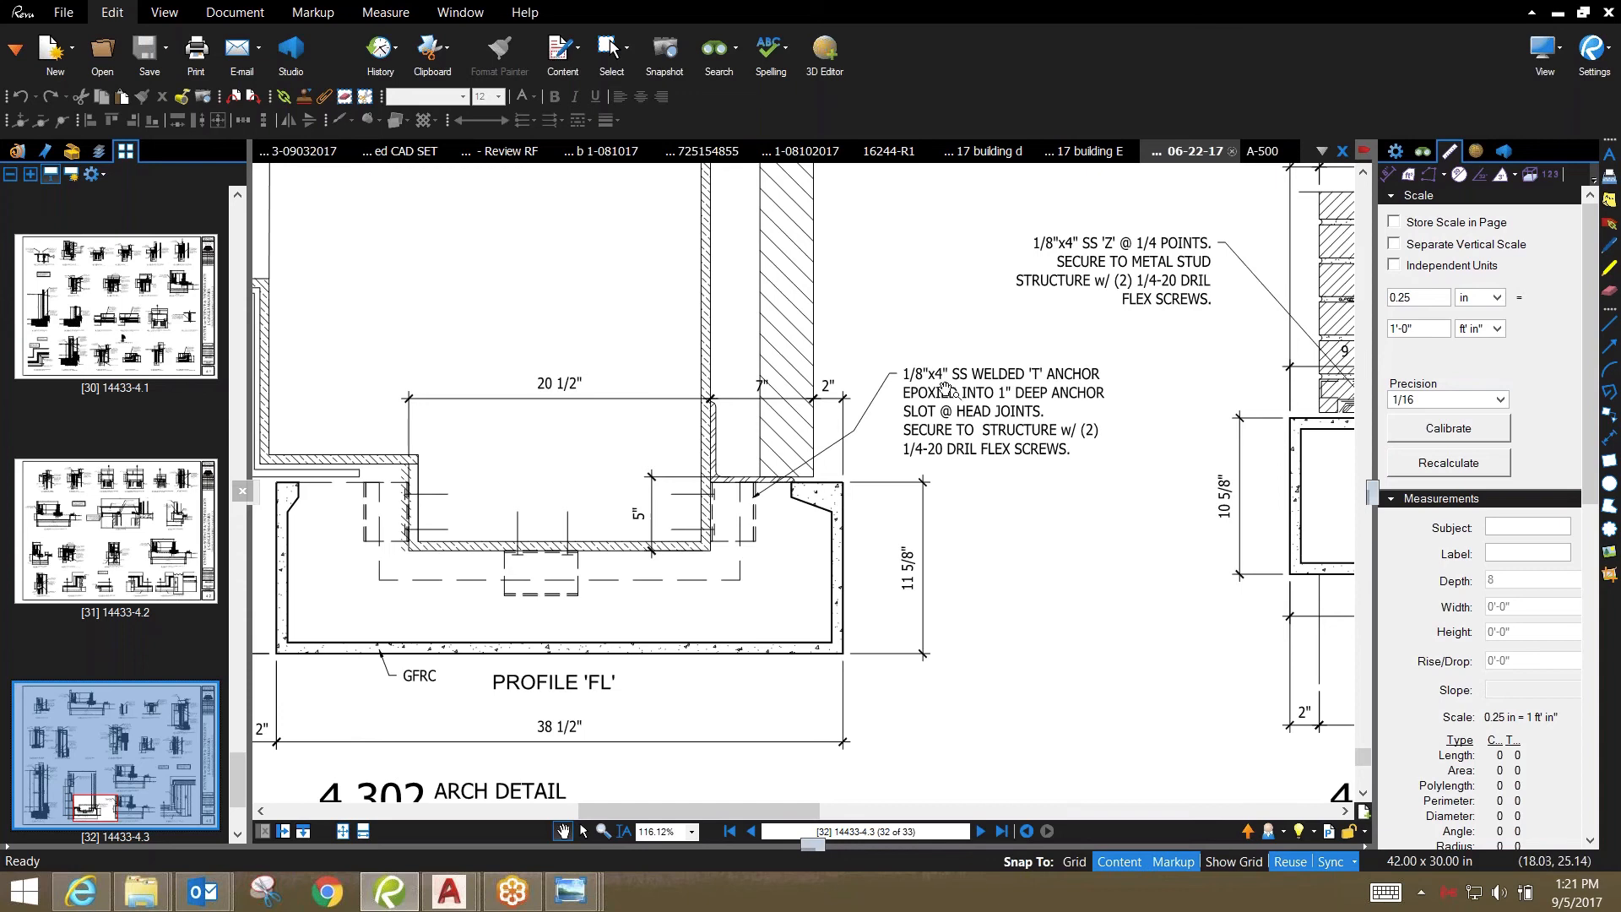
pyautogui.moveTo(1033, 390)
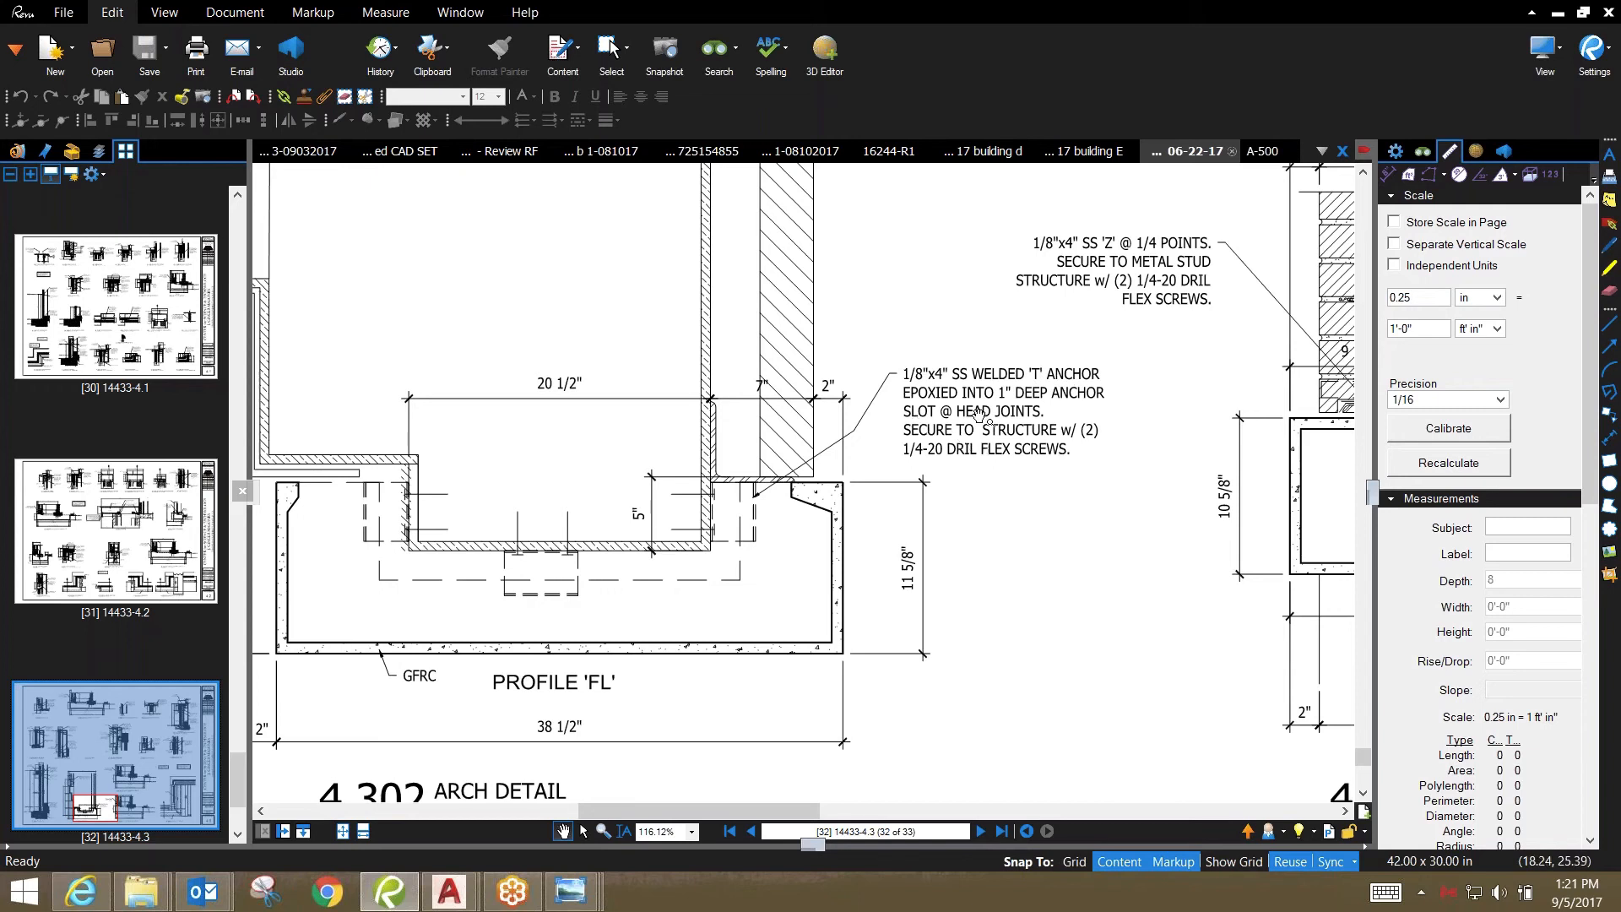
pyautogui.moveTo(951, 452)
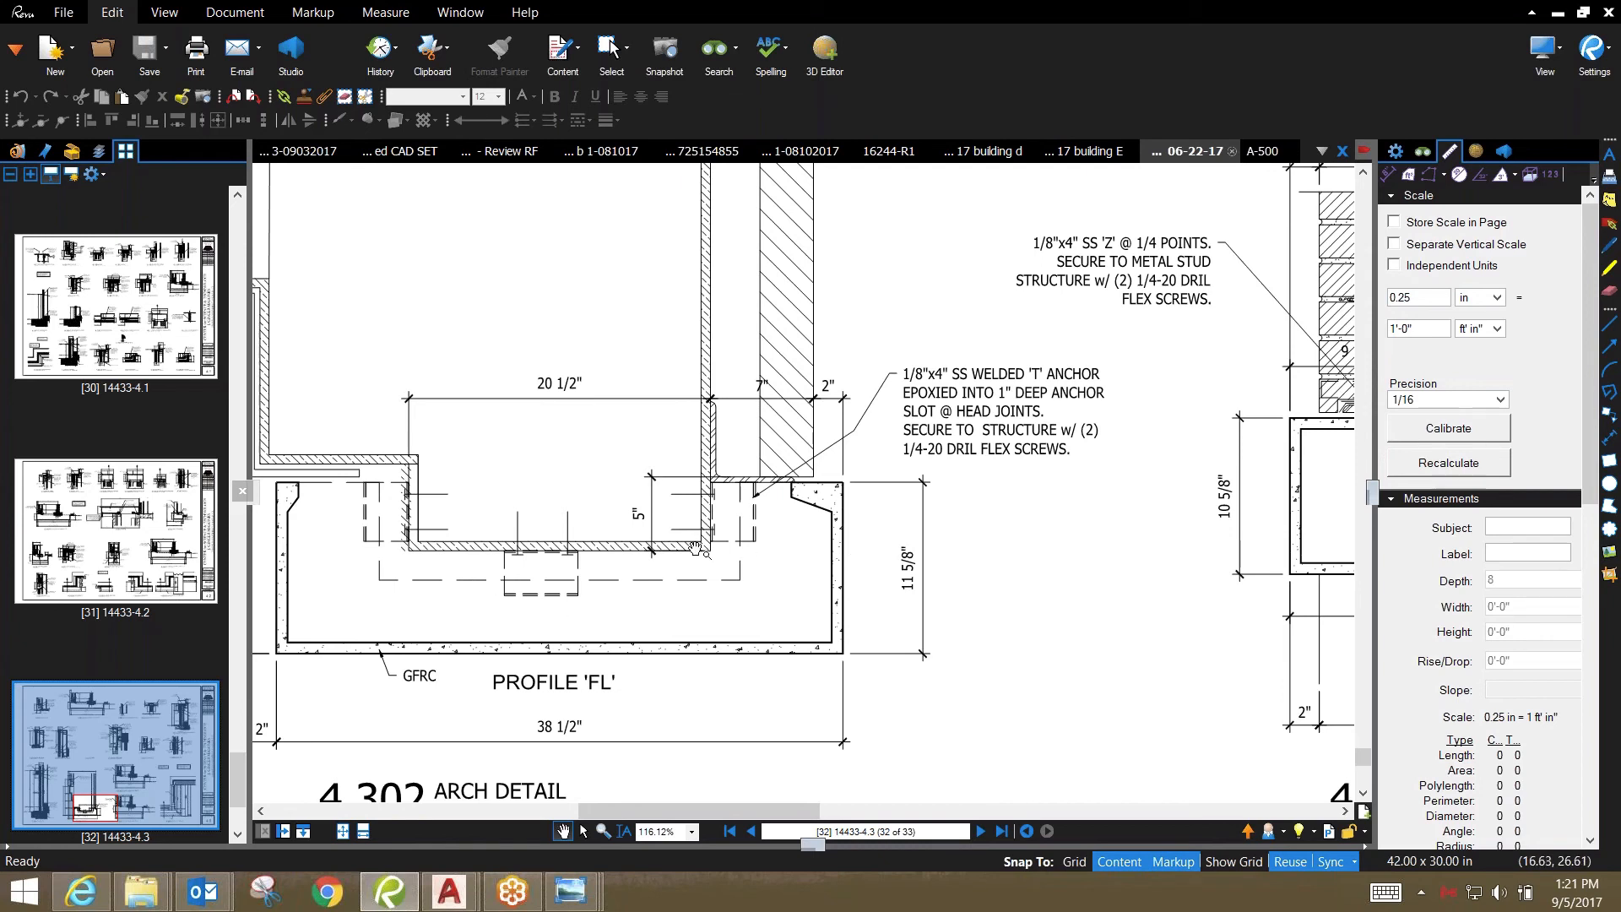
pyautogui.moveTo(569, 613)
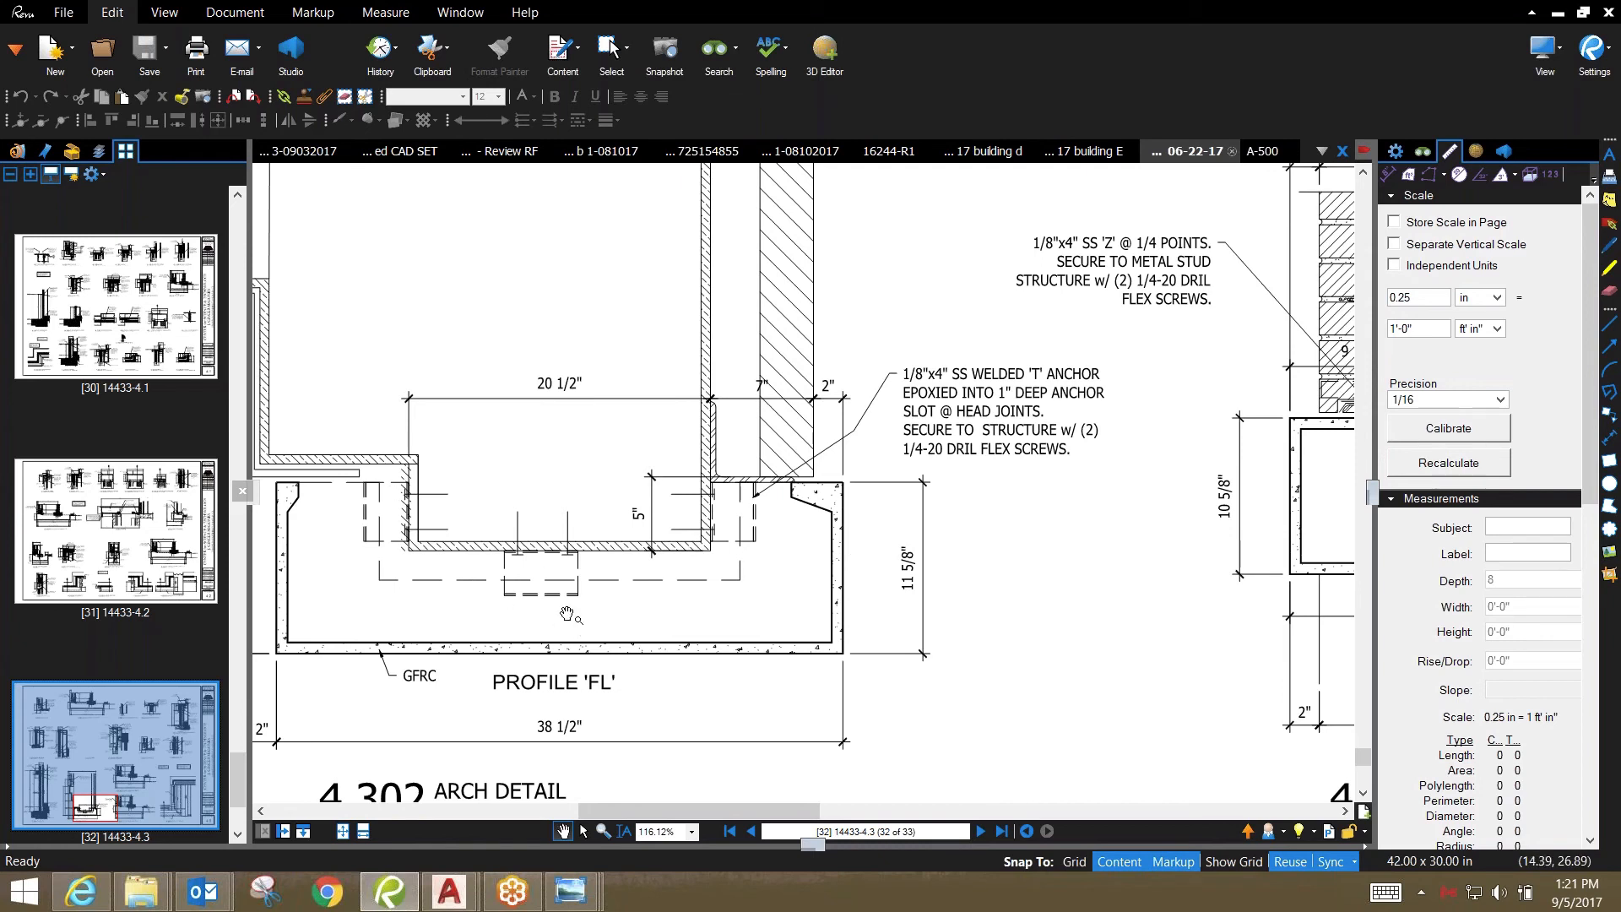
pyautogui.moveTo(1013, 567)
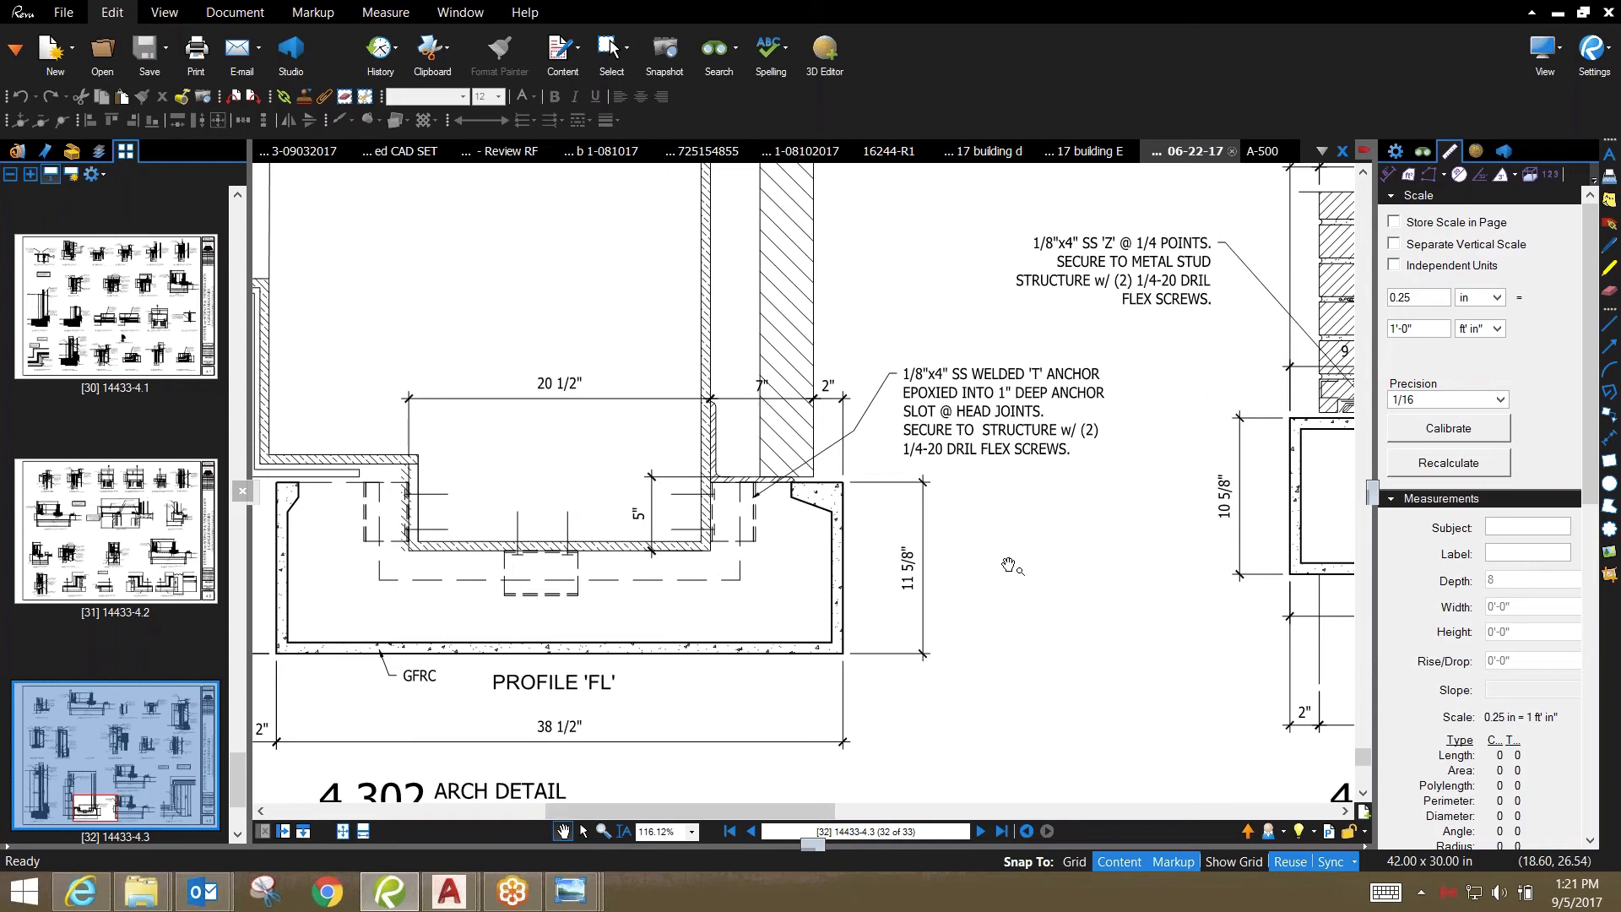
# Zoom on detail 4.302 Profile 'FL' so the 'T' anchor and 'Z' clip notes are readable
pyautogui.scroll(-3)
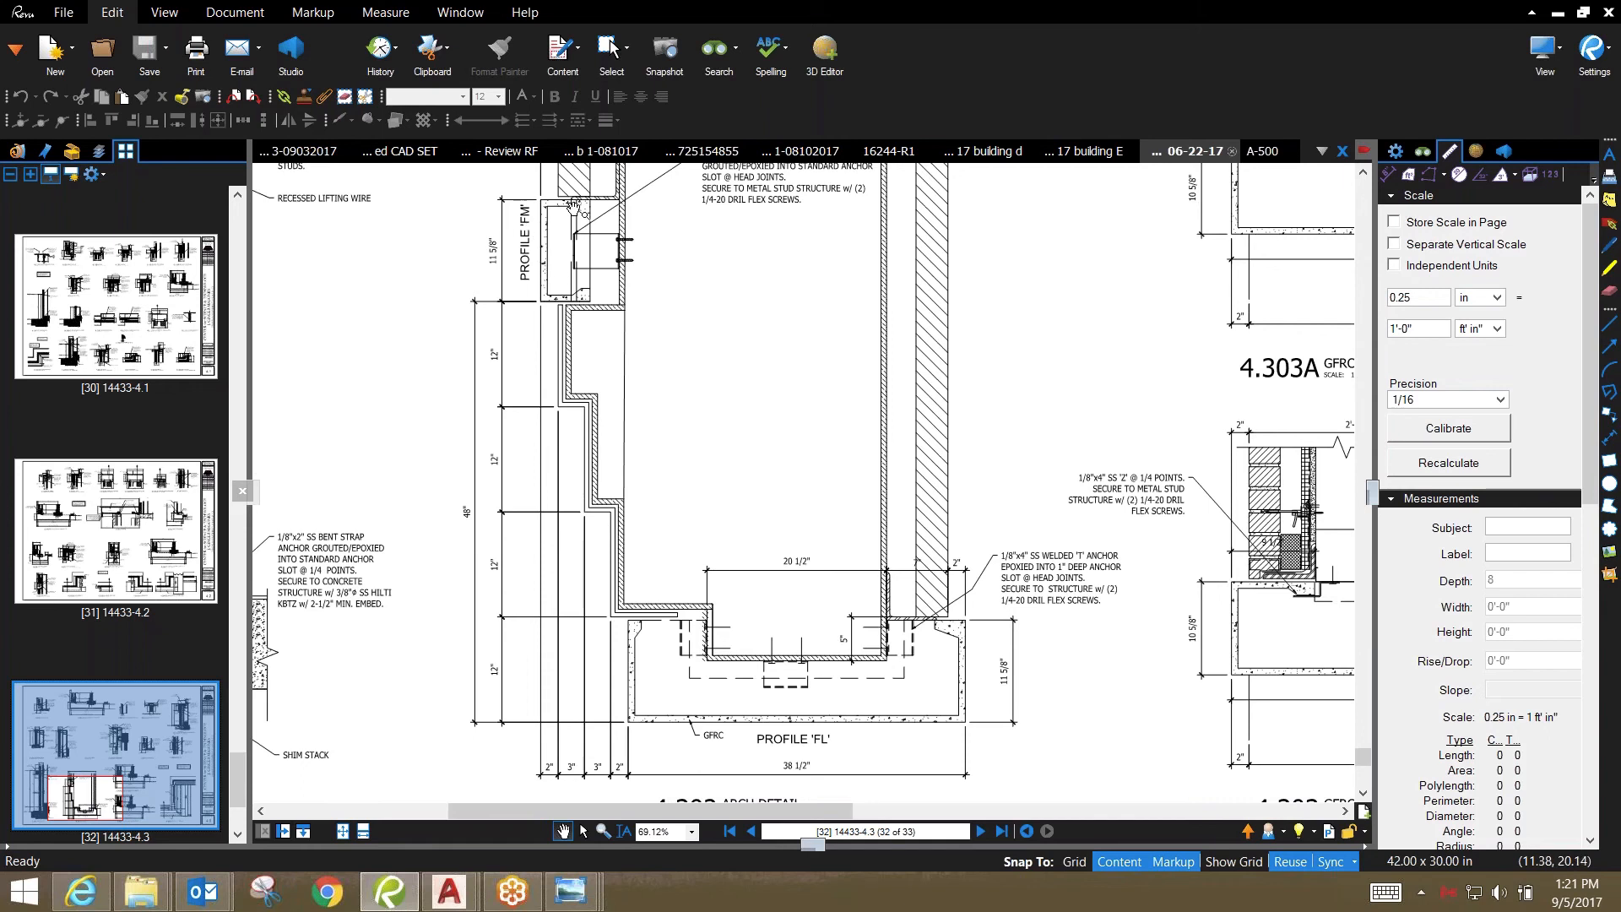
pyautogui.moveTo(559, 256)
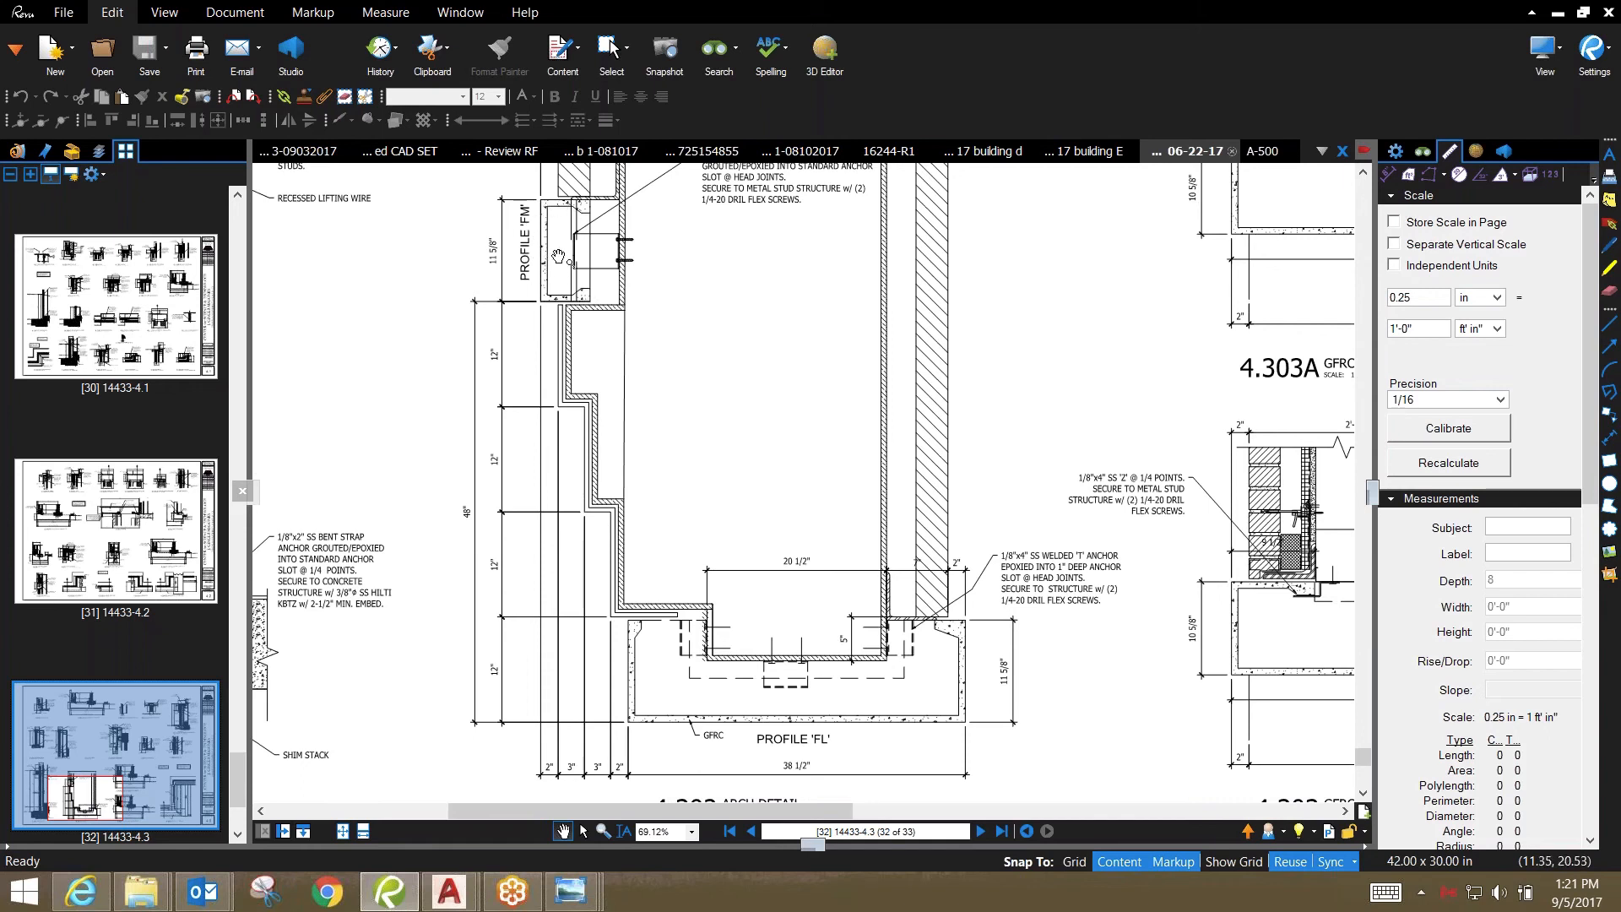
# Zoom out from Profile 'FL' to show detail 4.302 with the 4.303 and 4.303A lintel details
pyautogui.scroll(-3)
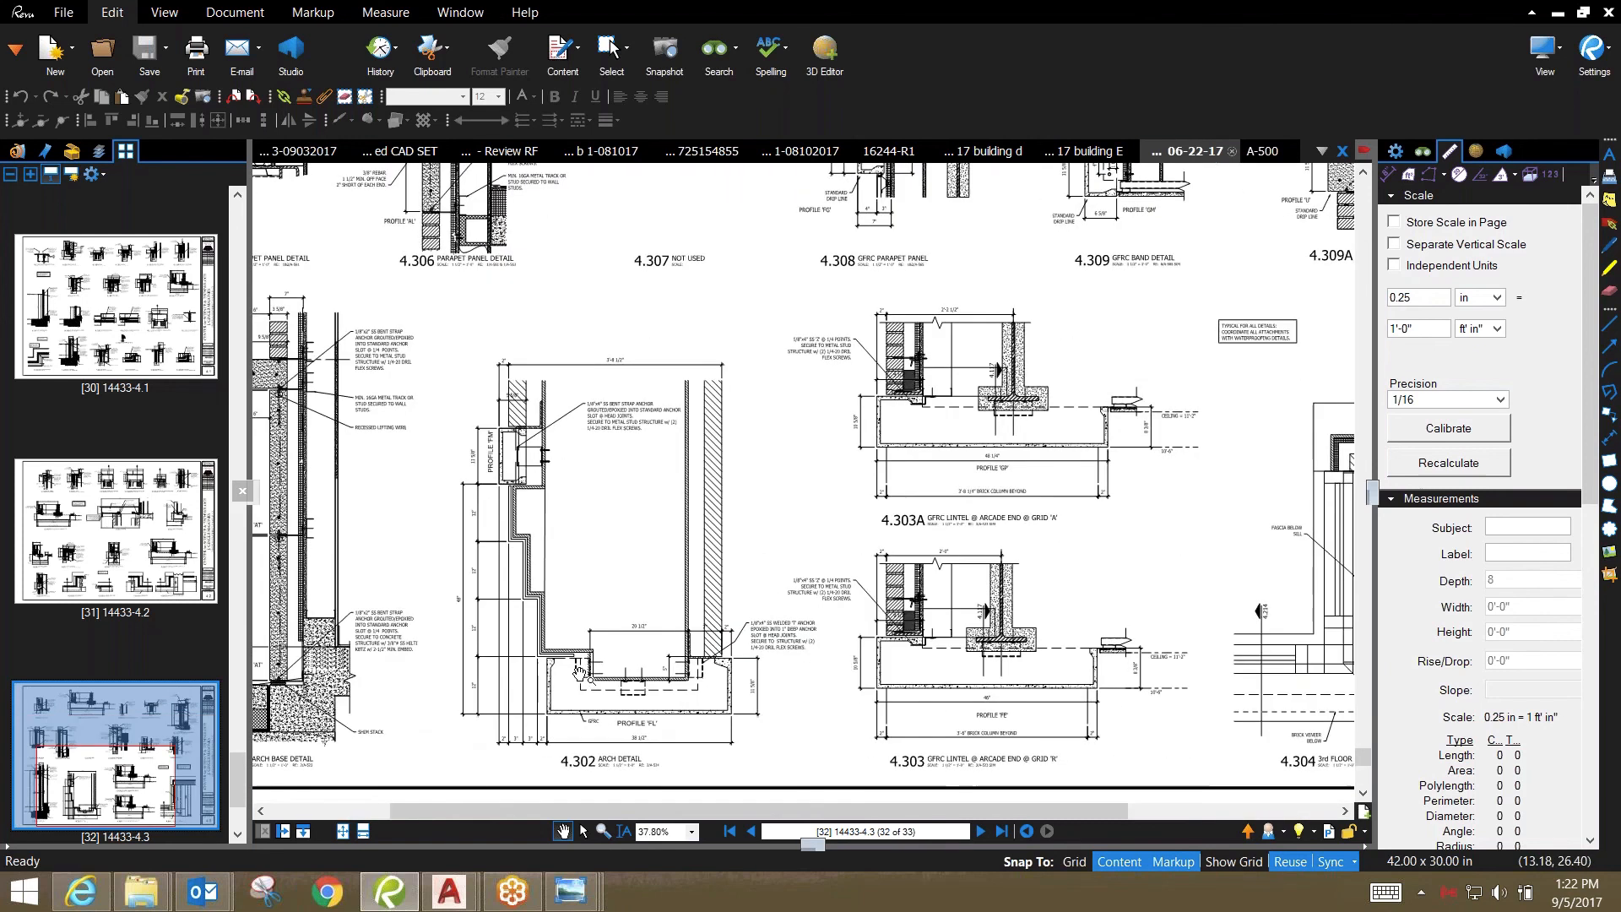
pyautogui.moveTo(575, 670)
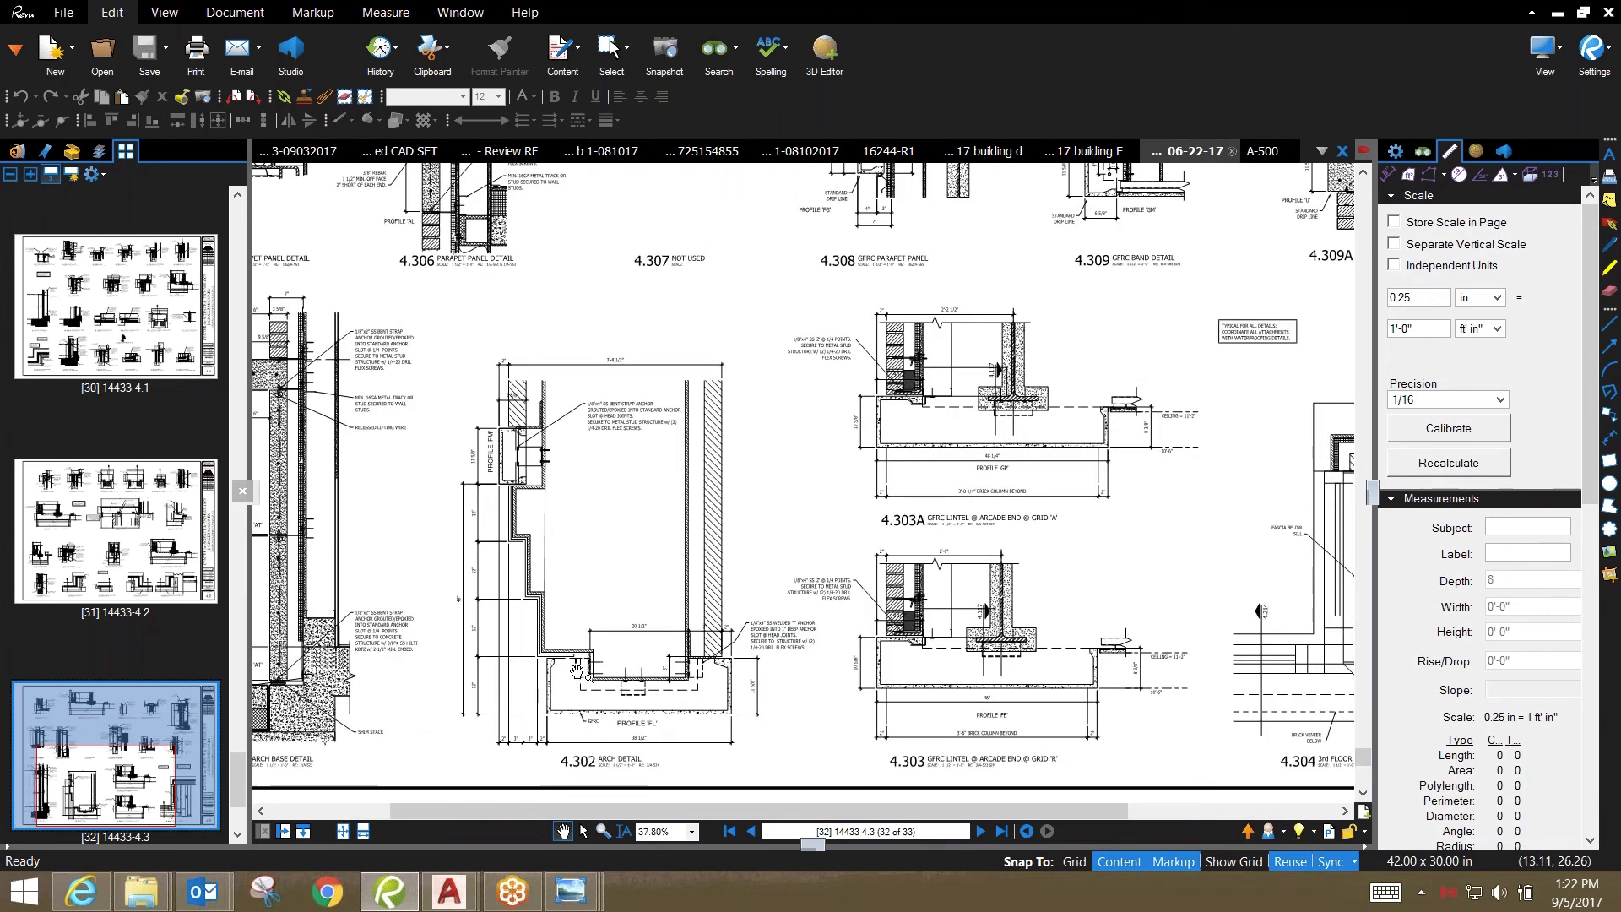
pyautogui.moveTo(630, 673)
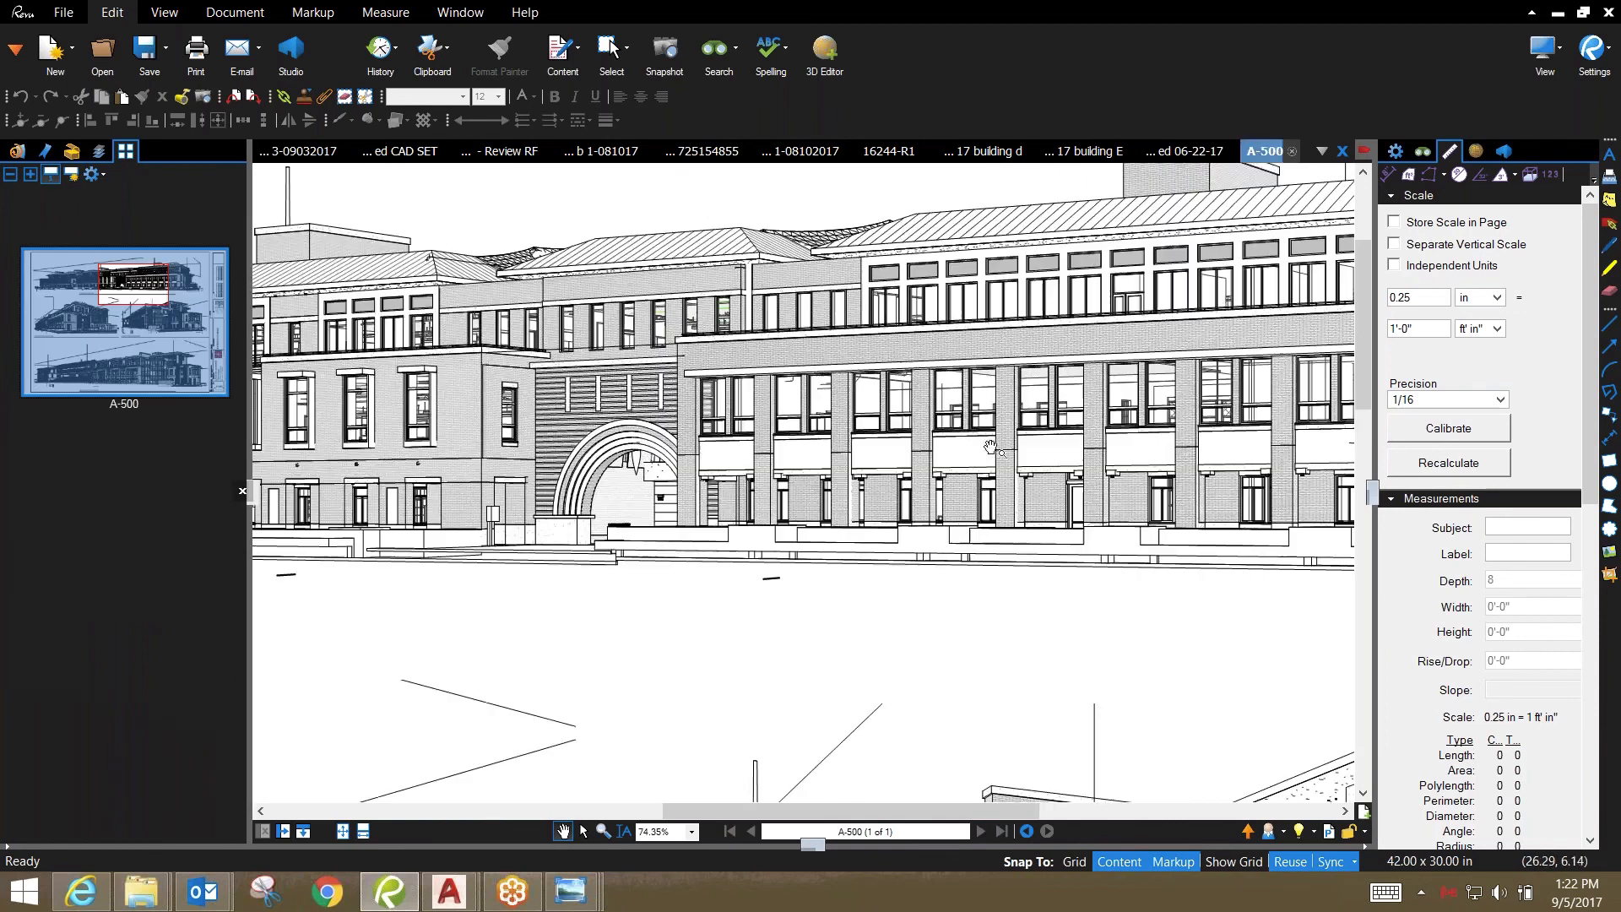
# Pan and zoom the A-500 elevation onto the arched entry and adjacent windows
pyautogui.moveTo(992, 446); pyautogui.dragTo(845, 488)
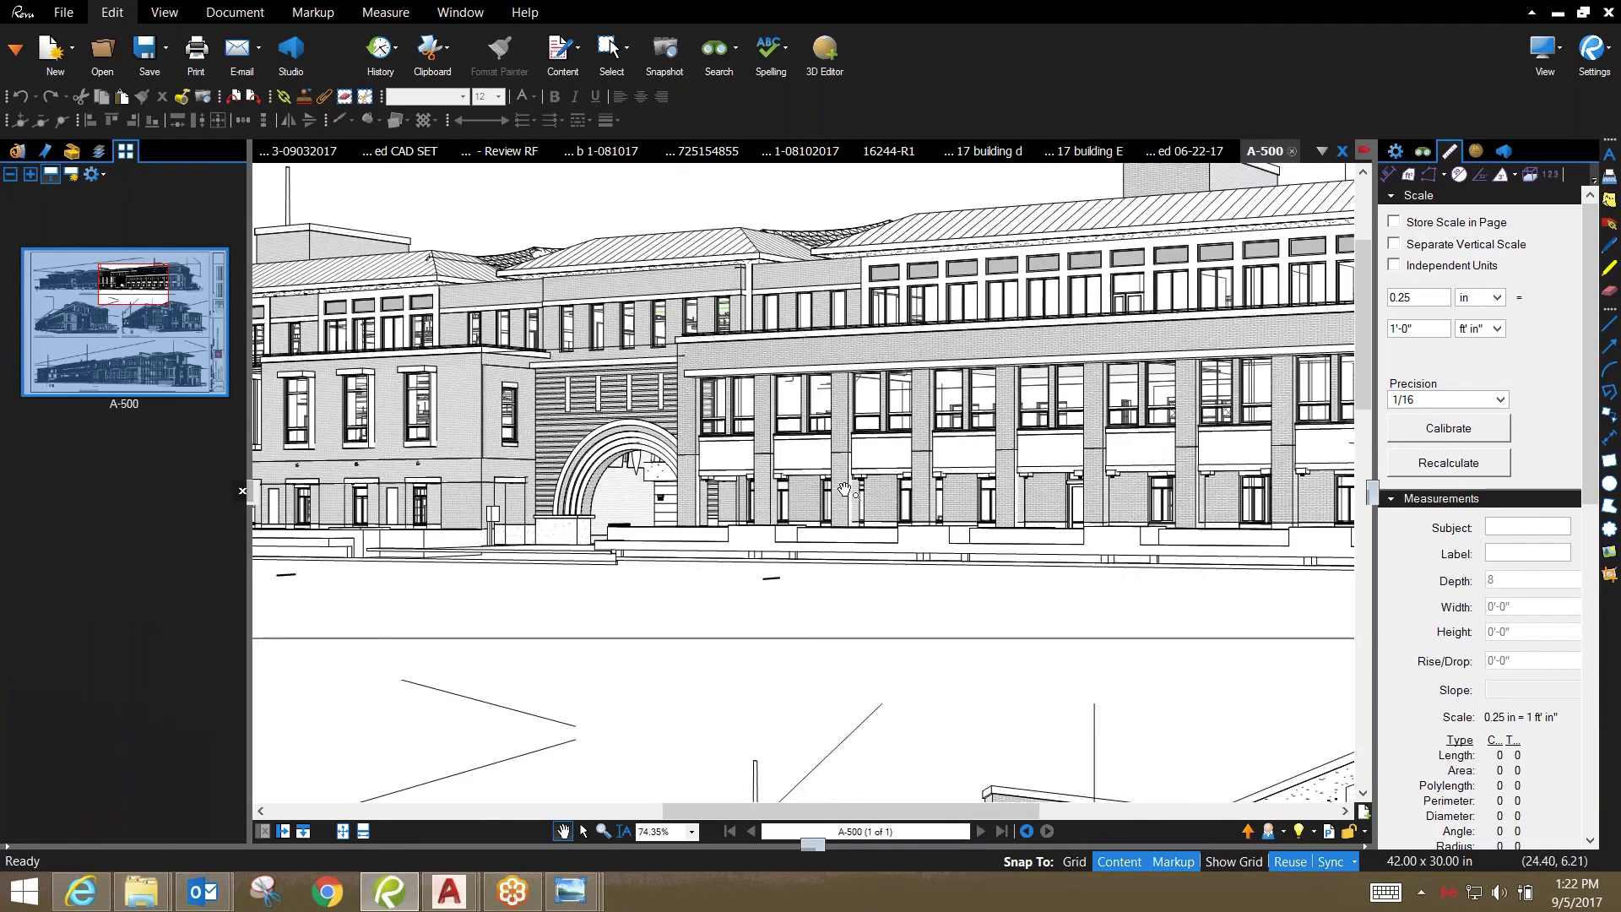
pyautogui.moveTo(842, 488); pyautogui.dragTo(391, 515)
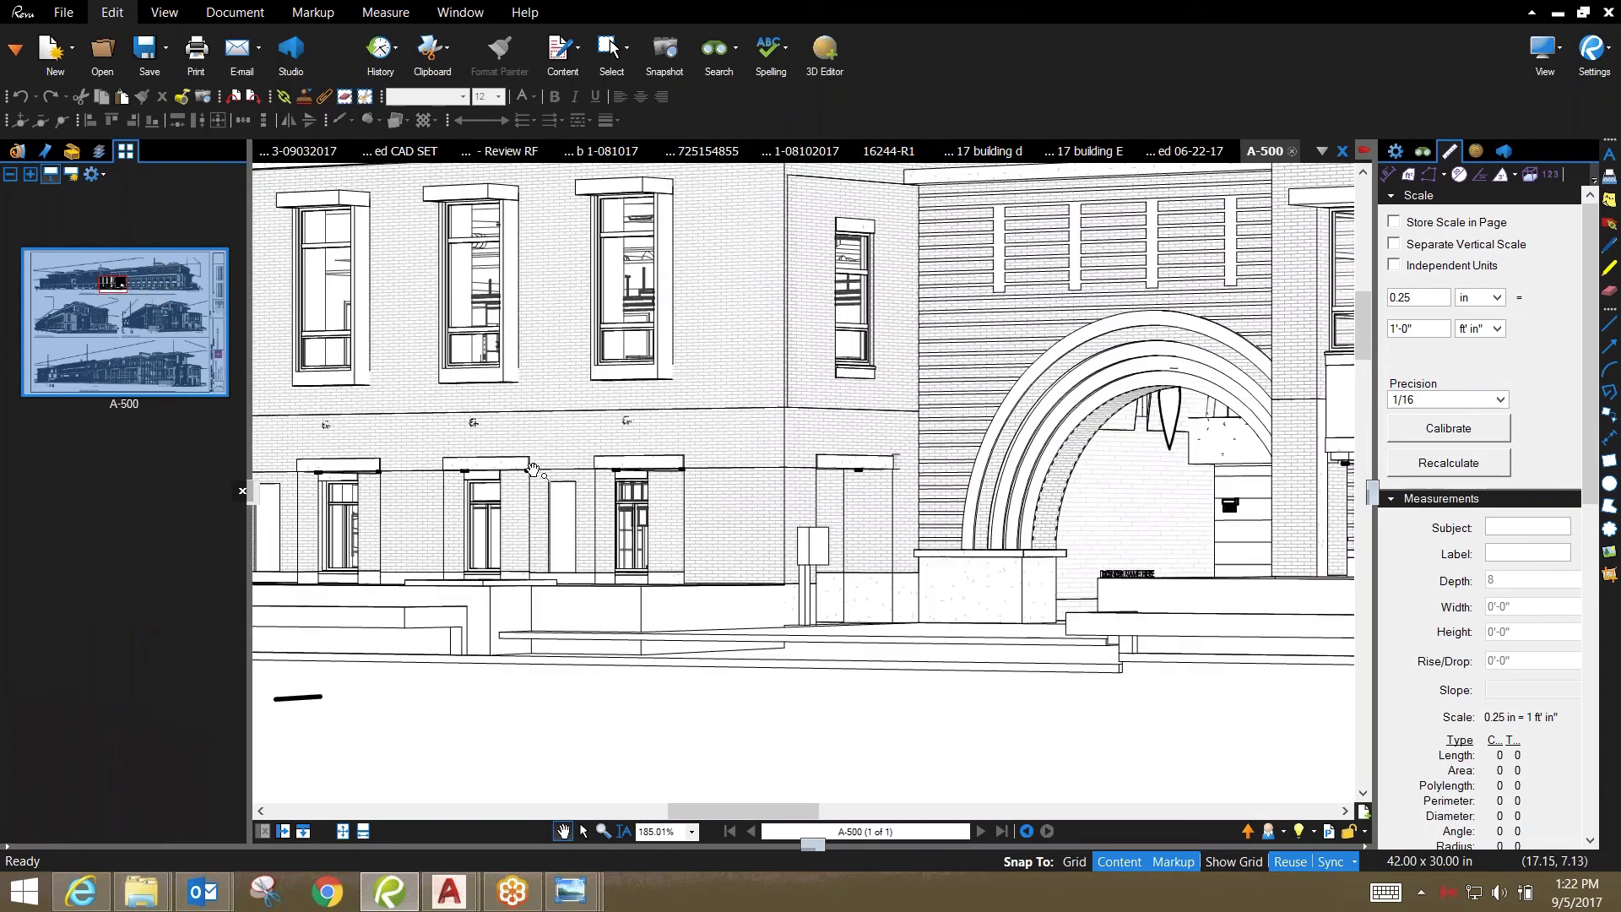
pyautogui.moveTo(448, 466)
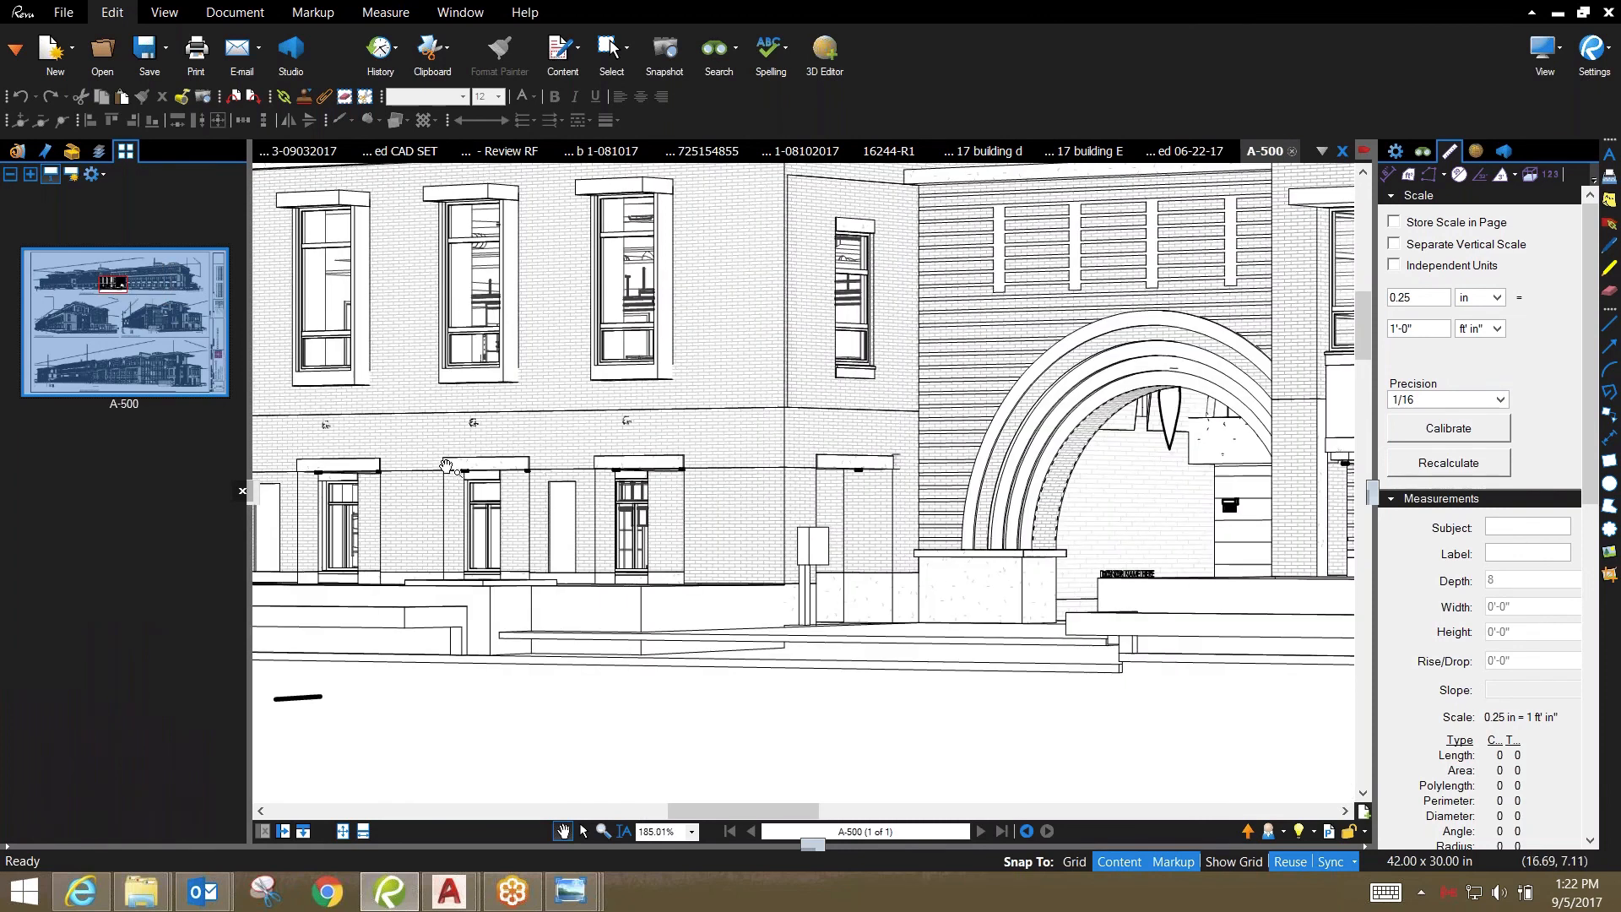
pyautogui.moveTo(456, 468)
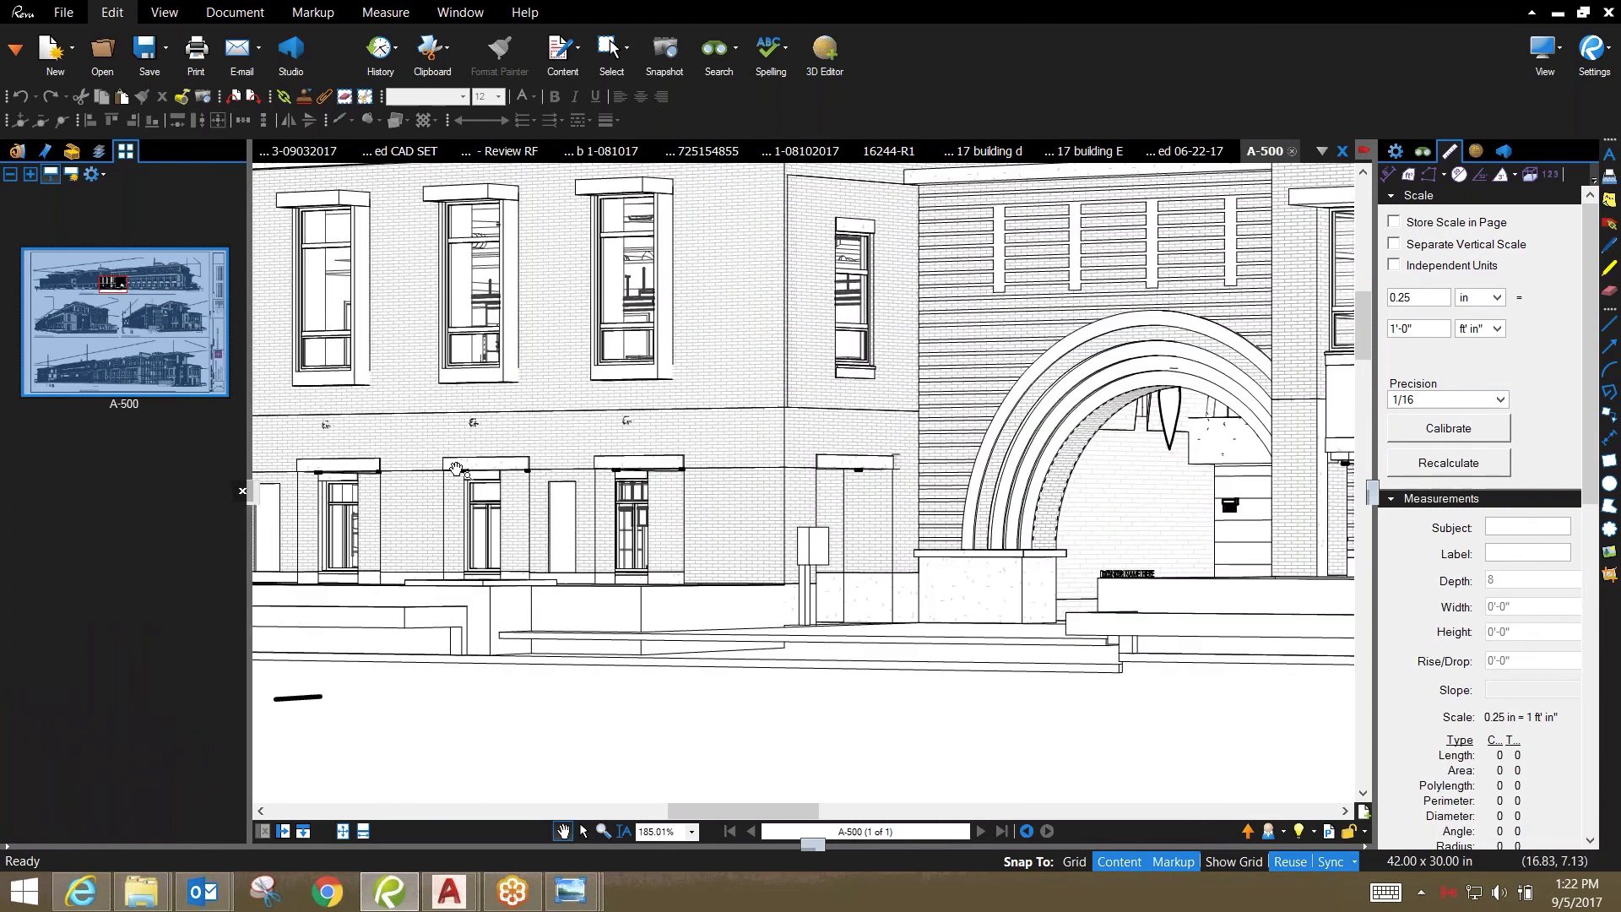
pyautogui.moveTo(550, 459)
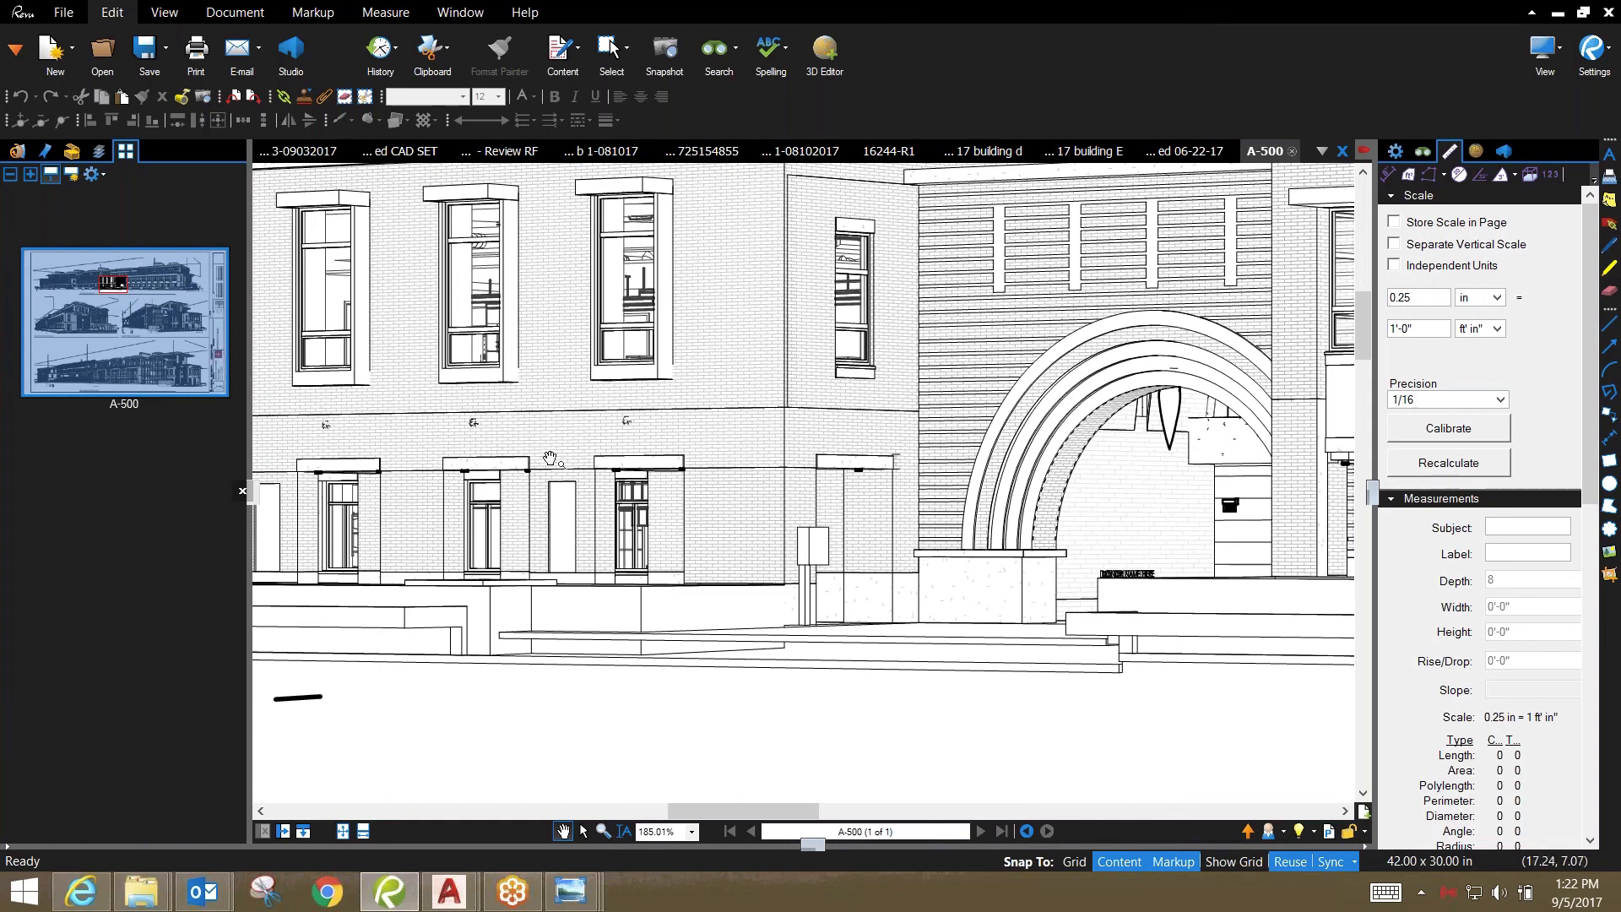
pyautogui.moveTo(744, 289)
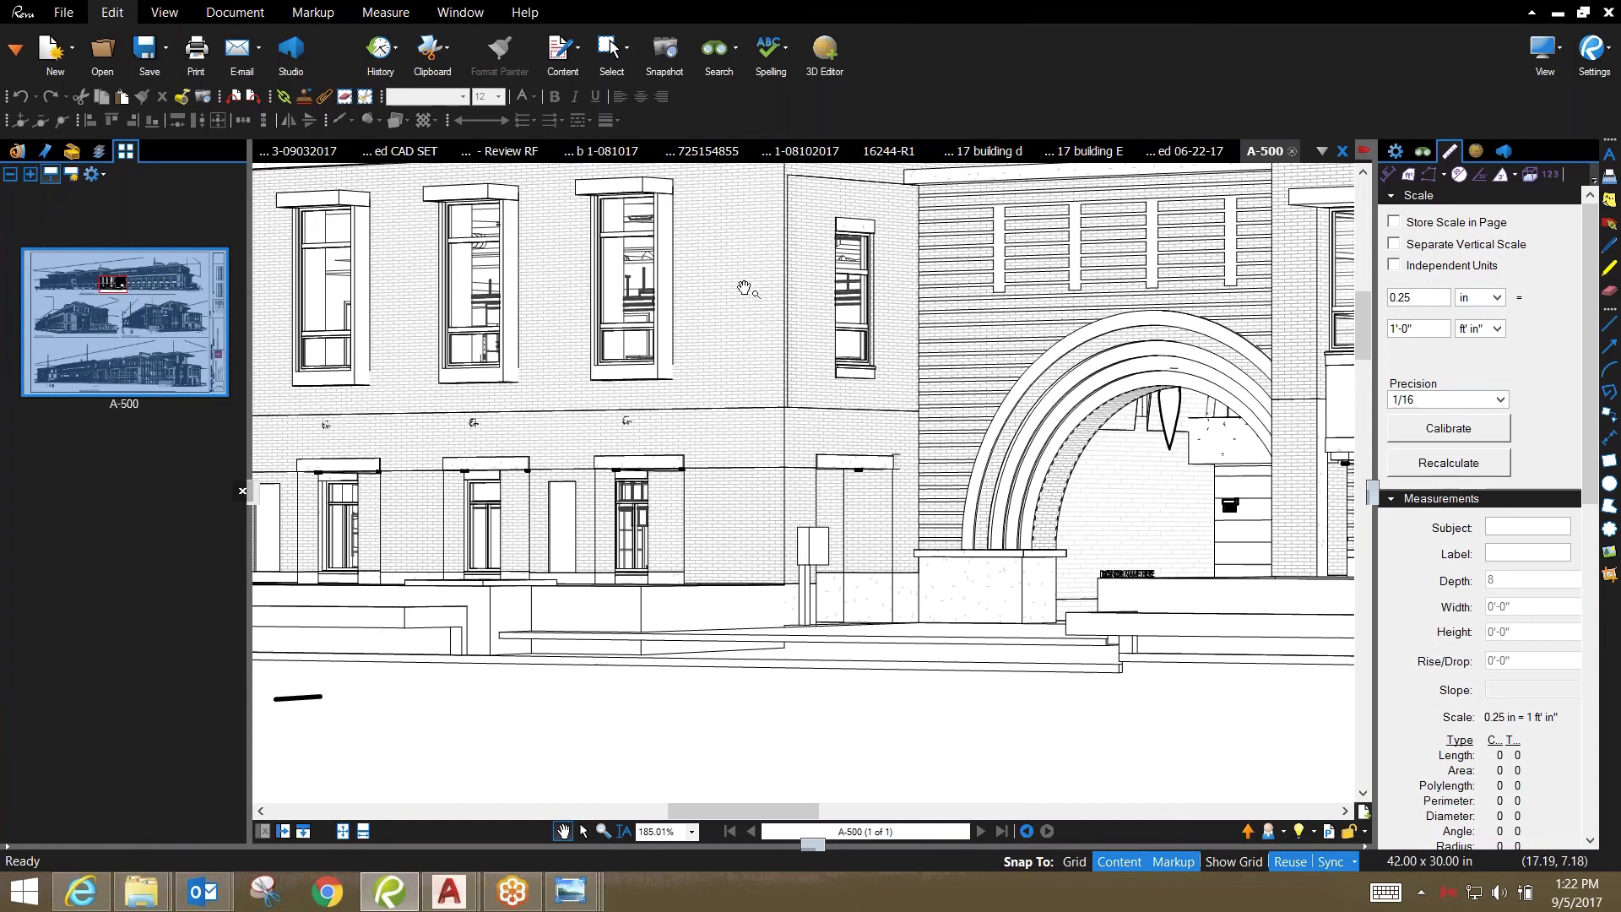
pyautogui.moveTo(1149, 186)
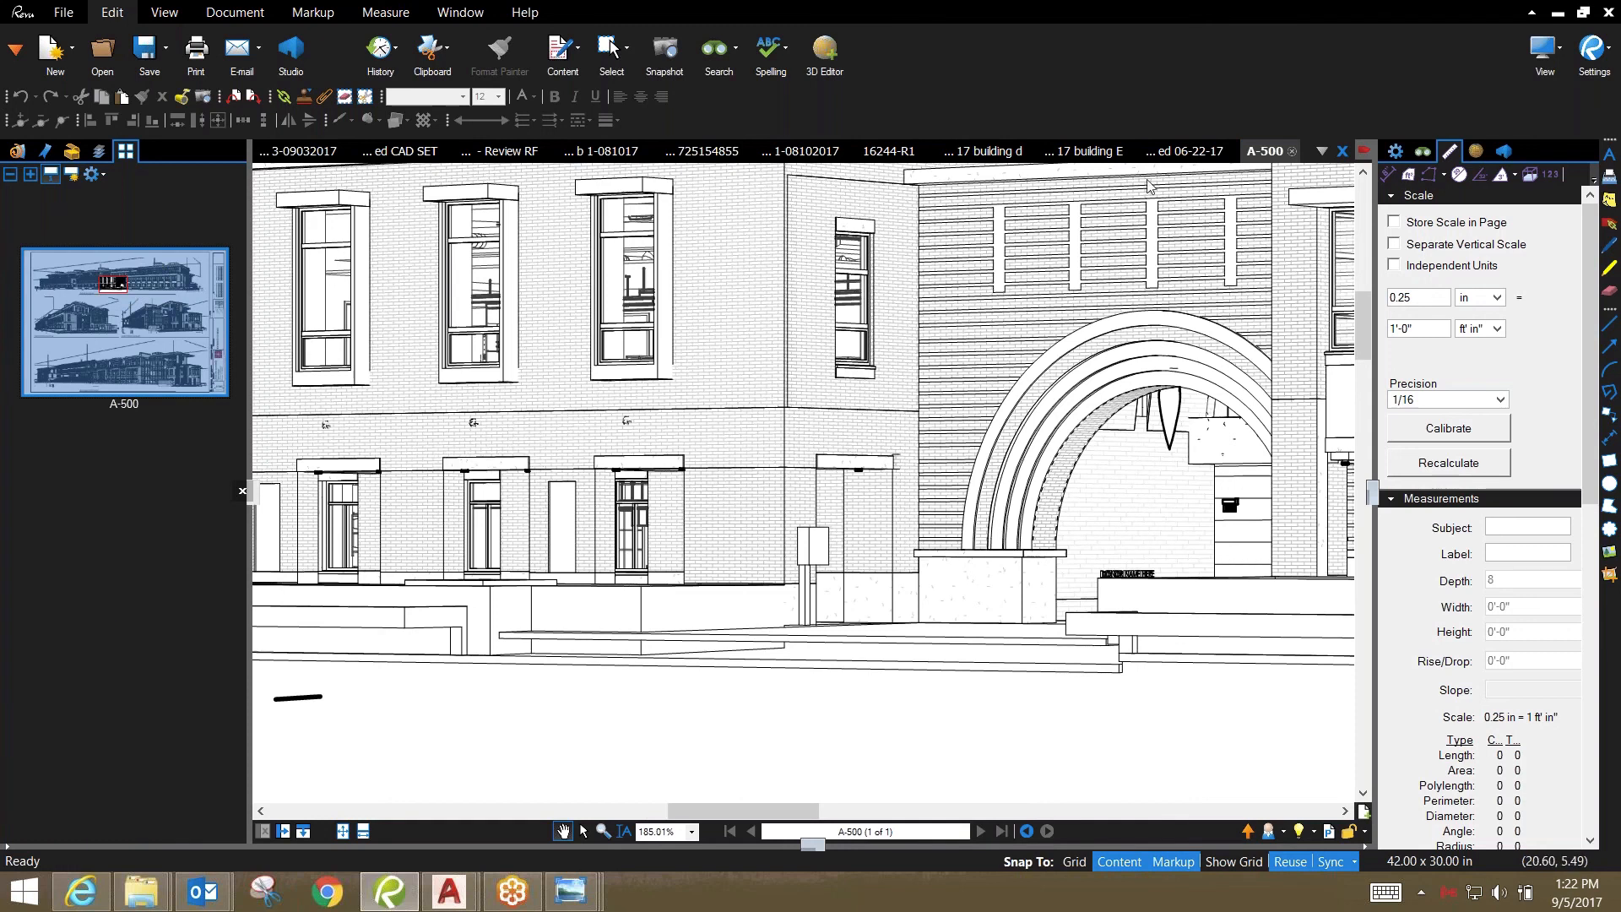
pyautogui.click(1186, 150)
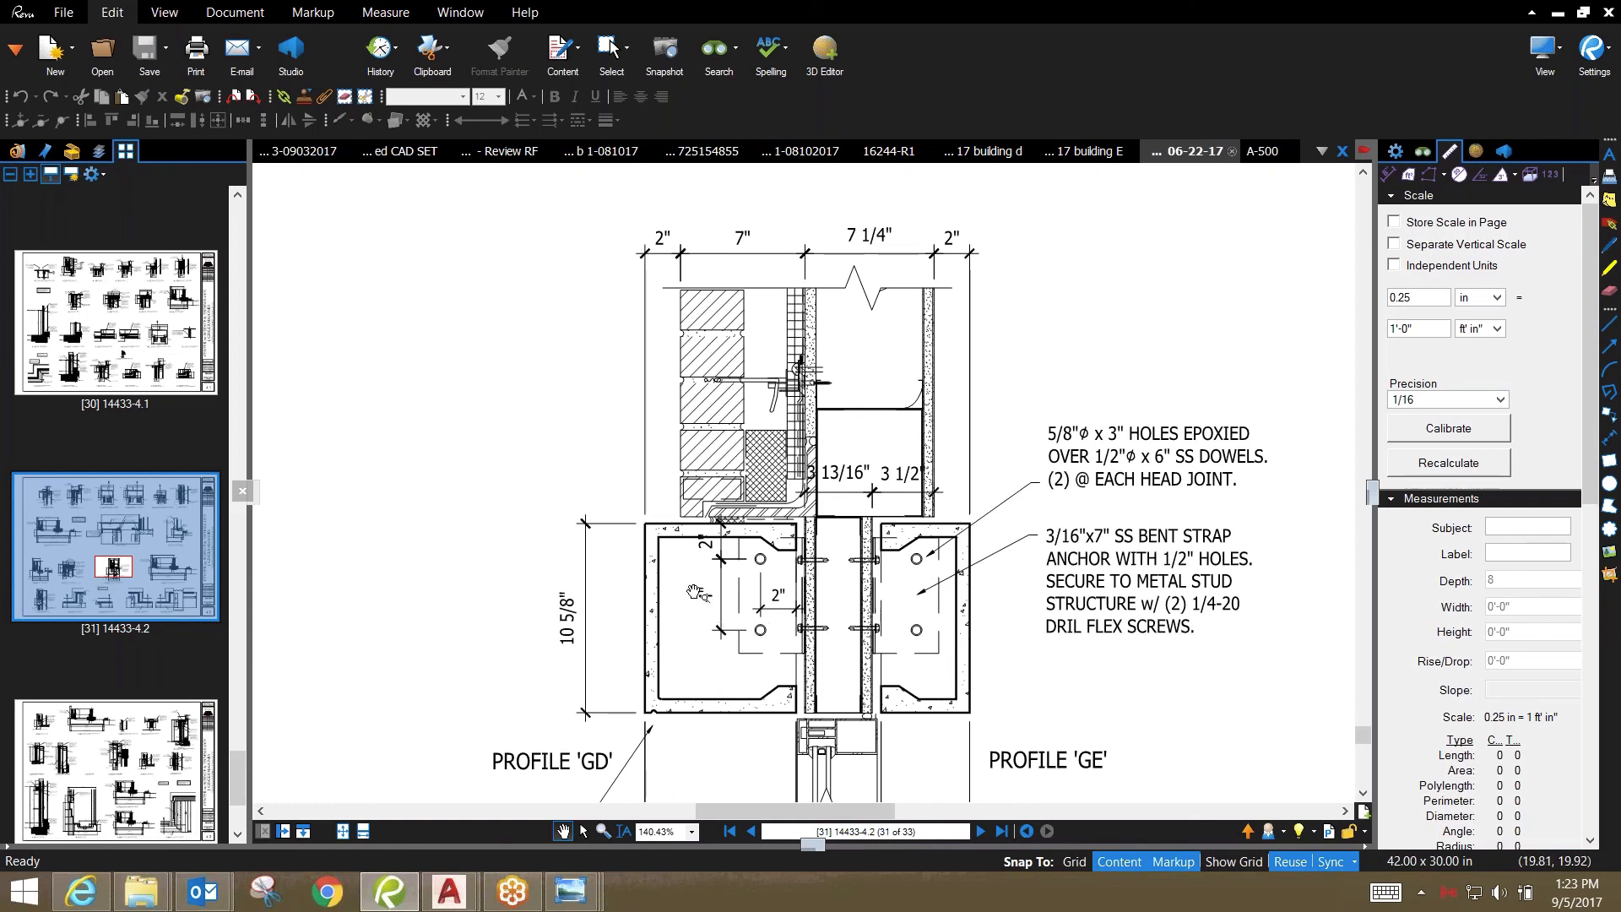
# Scroll sheet 14433-4.2 to the GFRC header connection between Profiles 'GD' and 'GE'
pyautogui.scroll(-3)
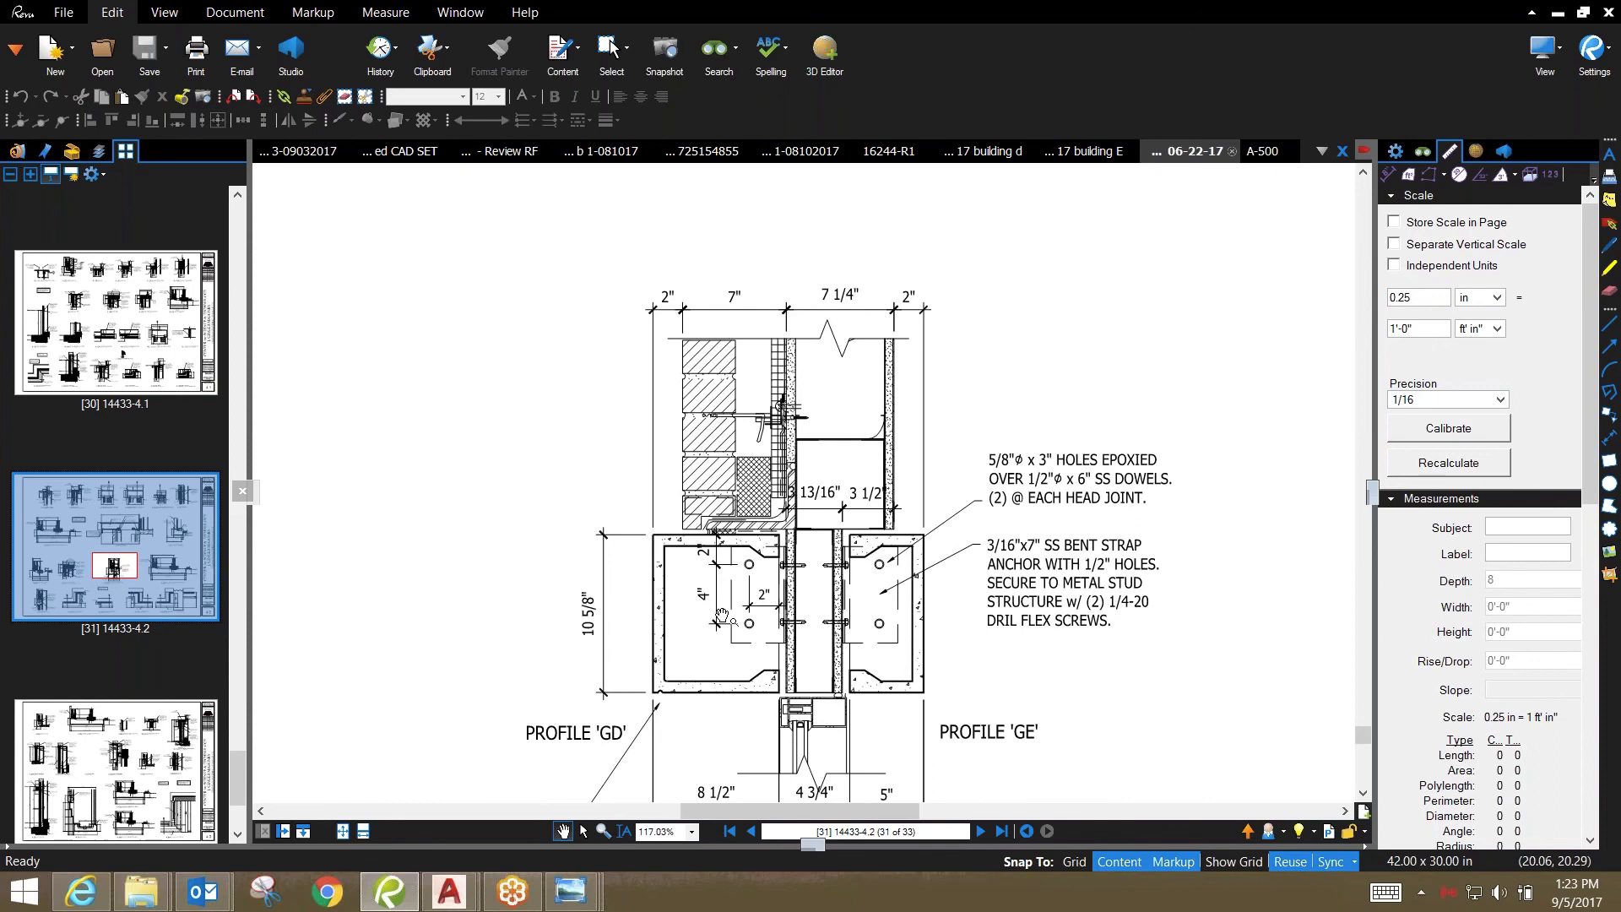
pyautogui.moveTo(748, 598)
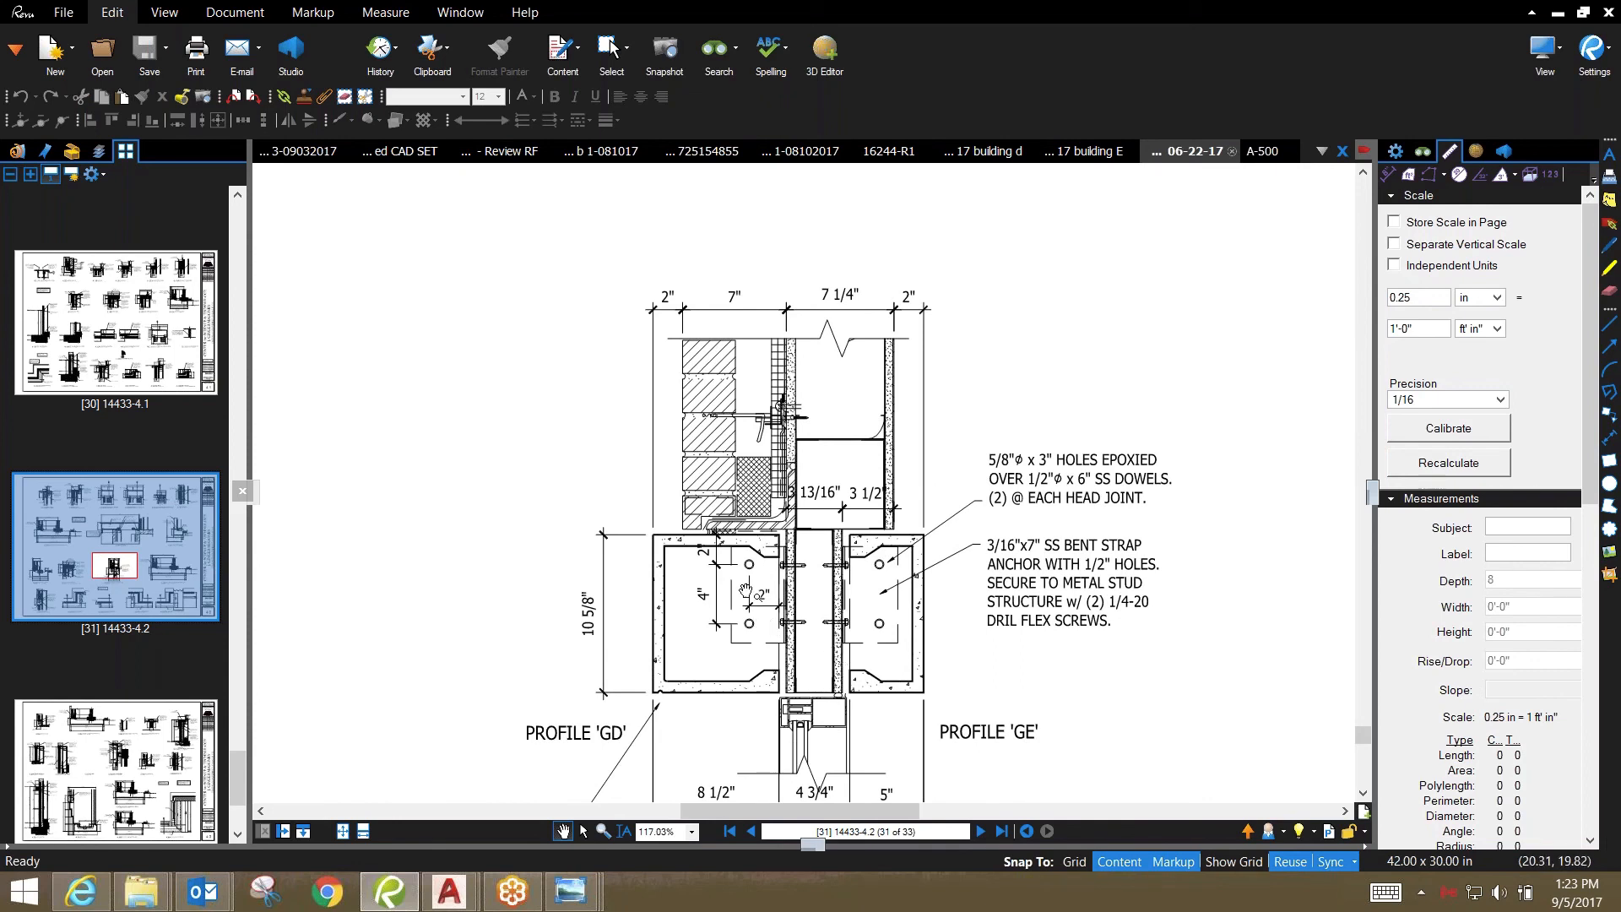
pyautogui.moveTo(744, 598)
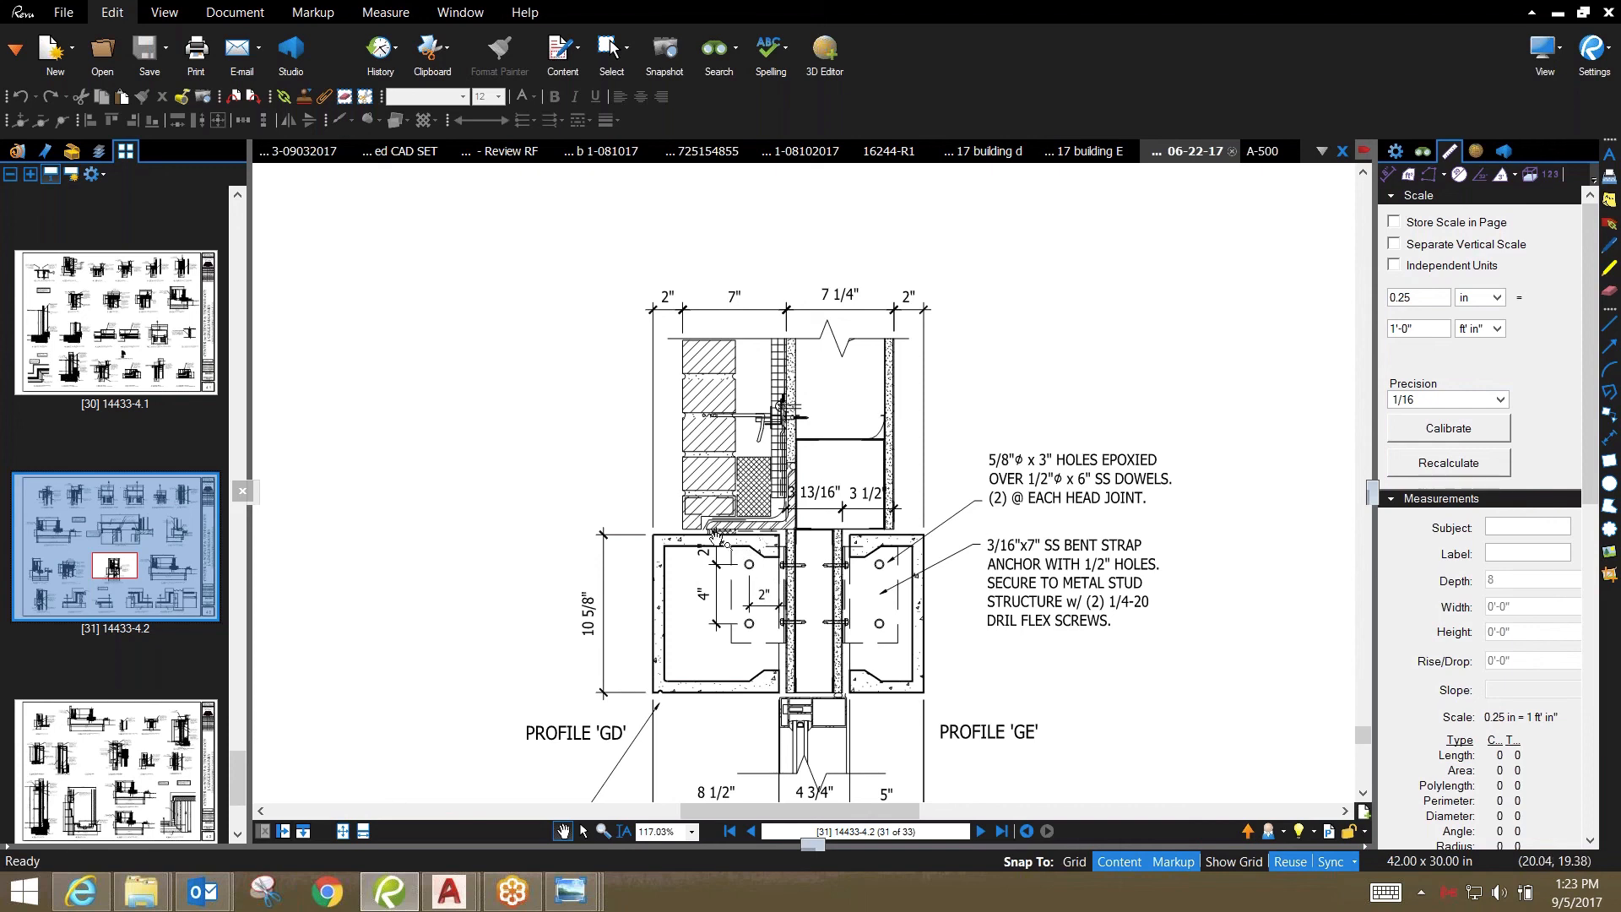
pyautogui.moveTo(790, 713)
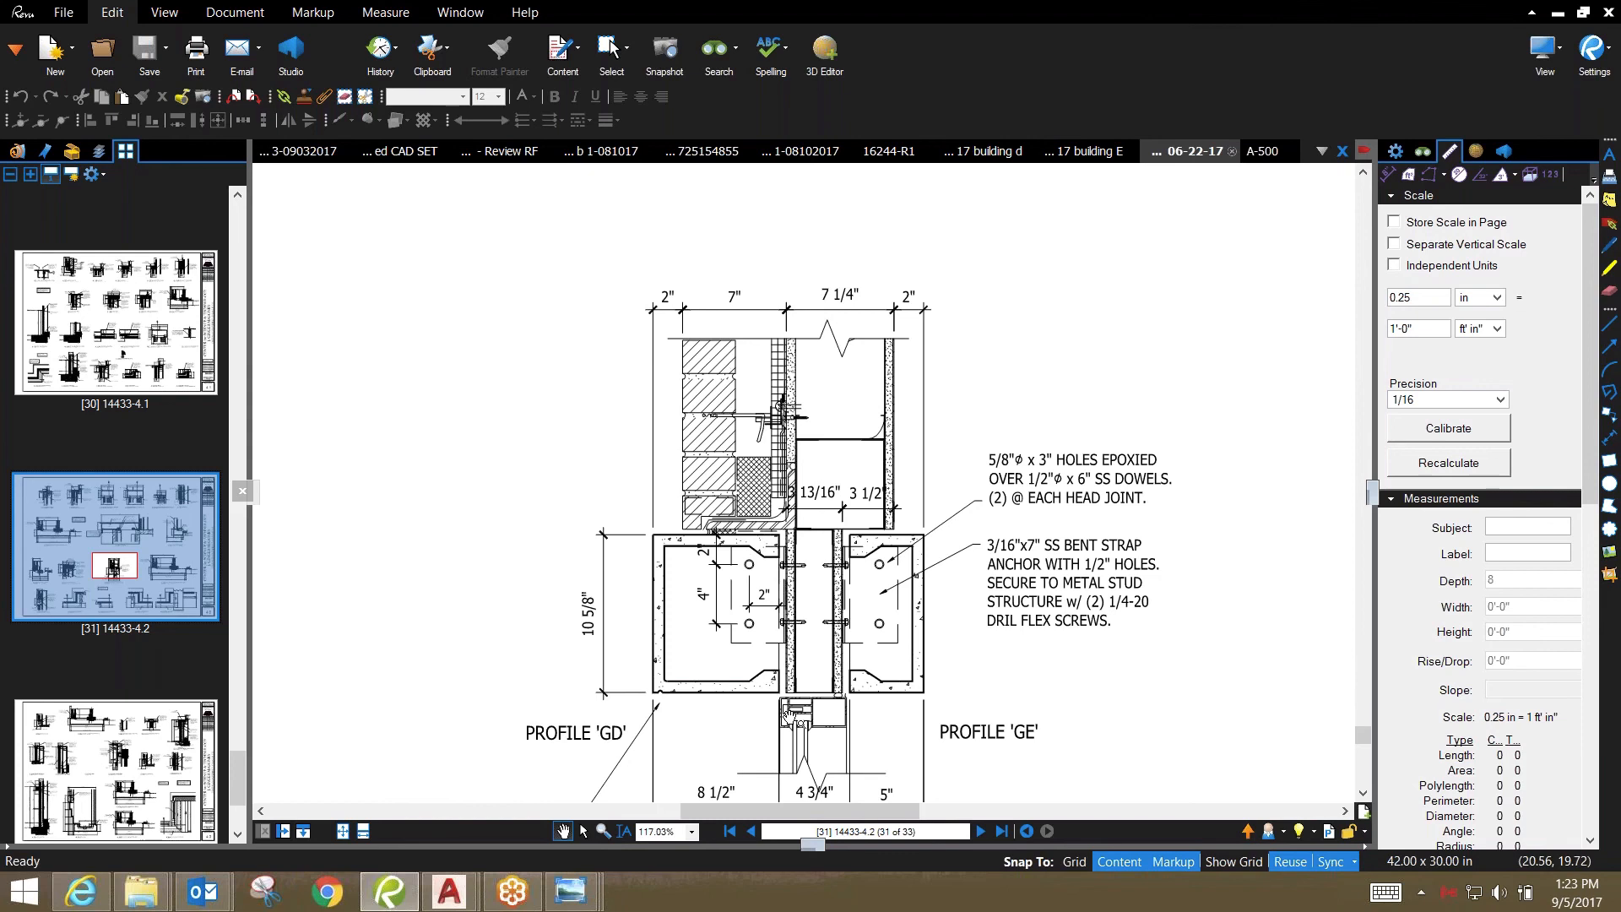